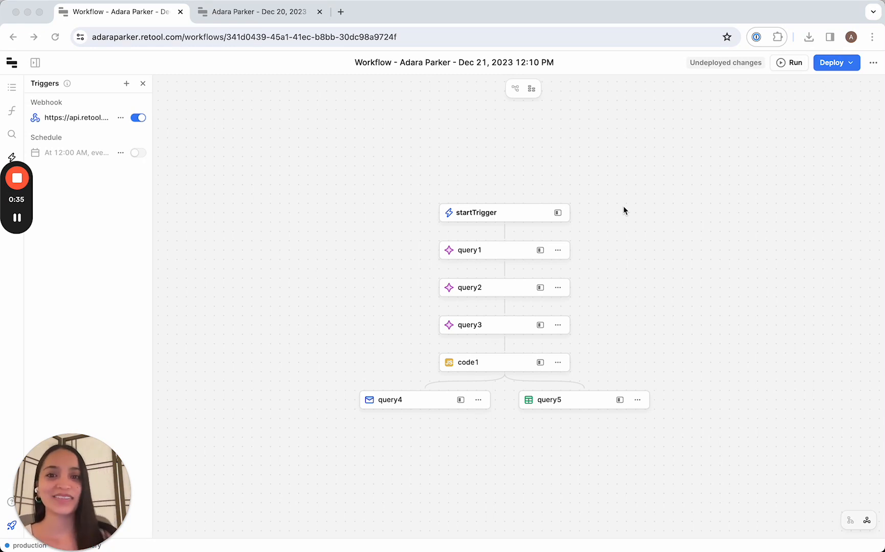
{"action": "mouse_move", "coordinate": [616, 97]}
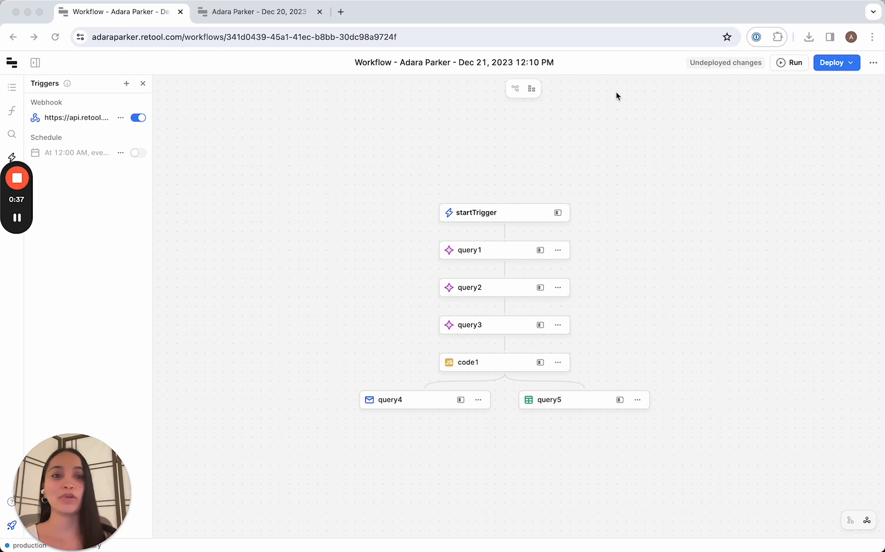
{"action": "mouse_move", "coordinate": [514, 227]}
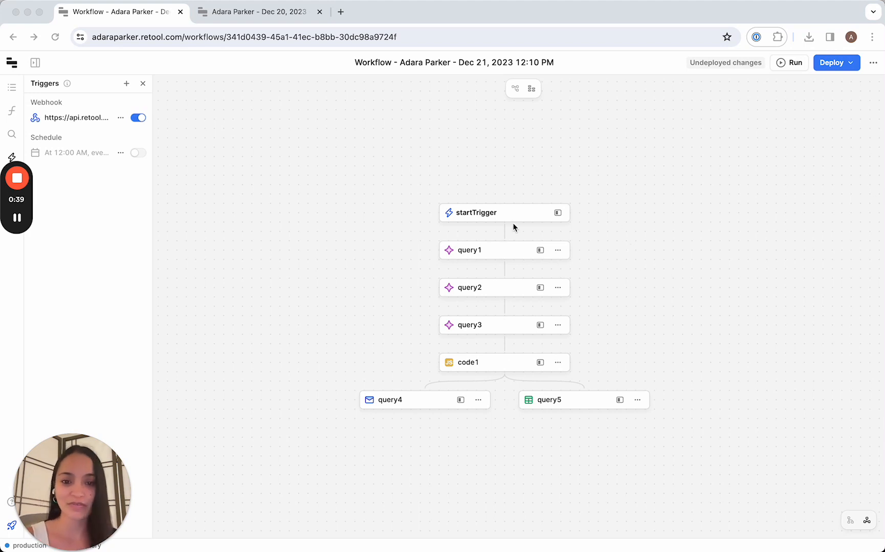
{"action": "mouse_move", "coordinate": [505, 256]}
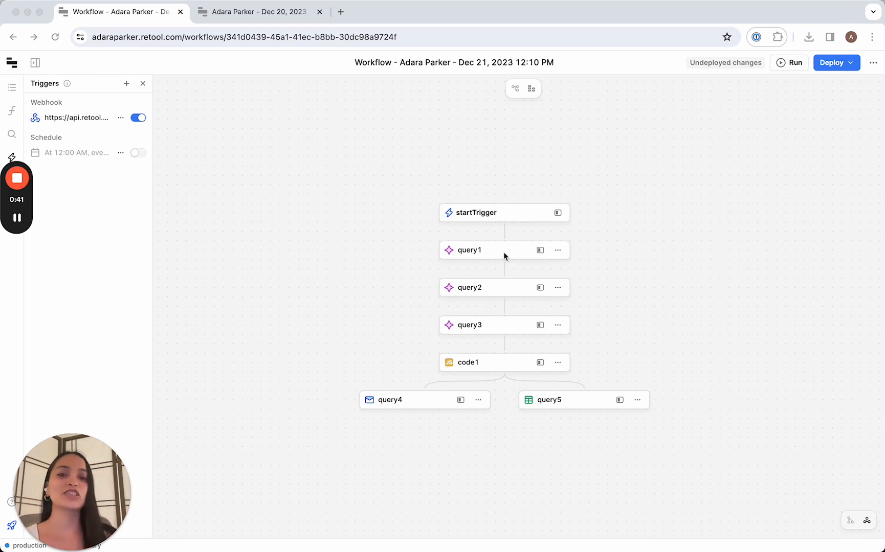
{"action": "mouse_move", "coordinate": [517, 390]}
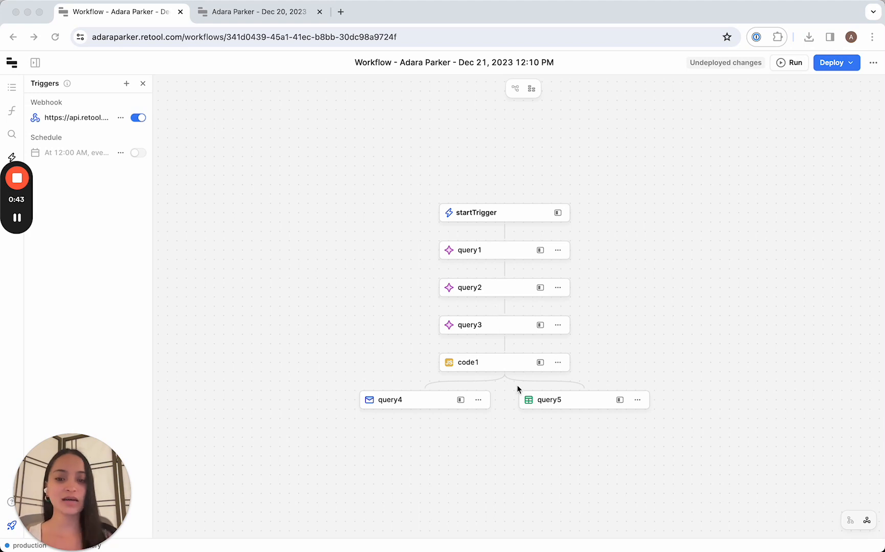
{"action": "mouse_move", "coordinate": [552, 407]}
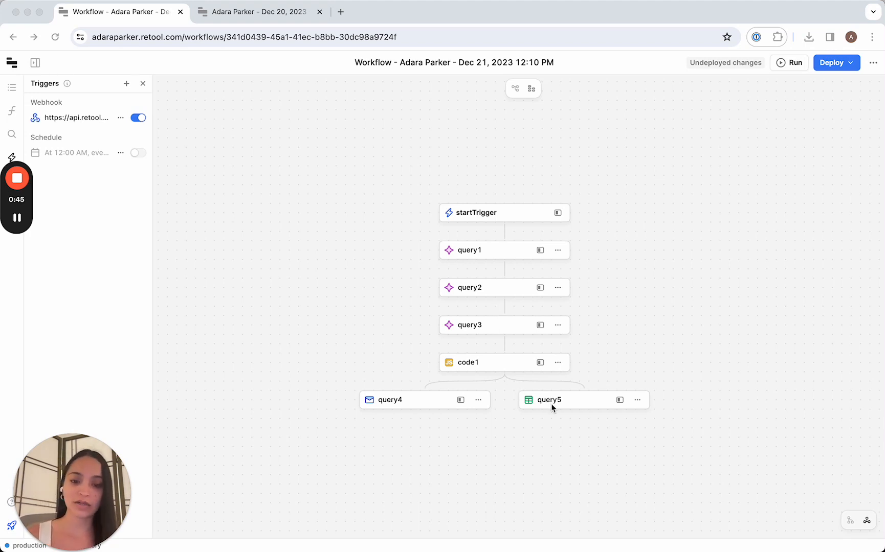
{"action": "mouse_move", "coordinate": [384, 401]}
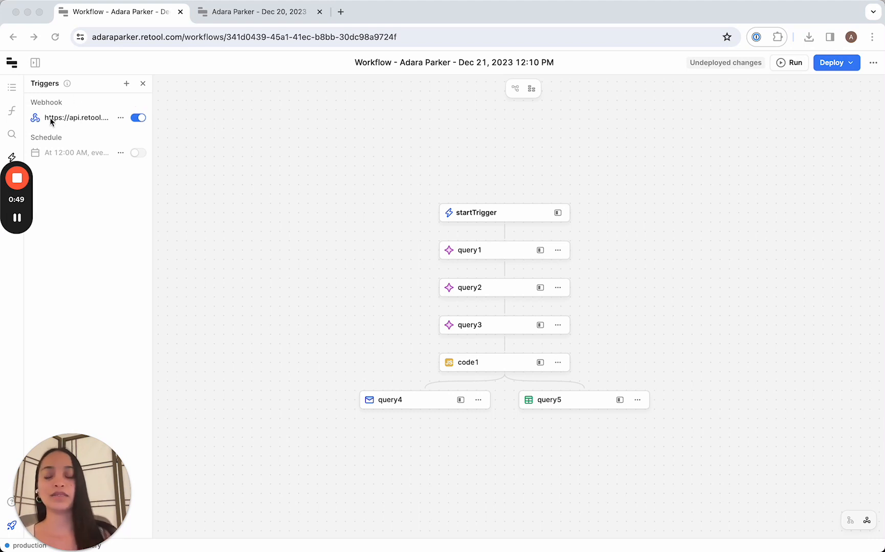
{"action": "mouse_move", "coordinate": [101, 124]}
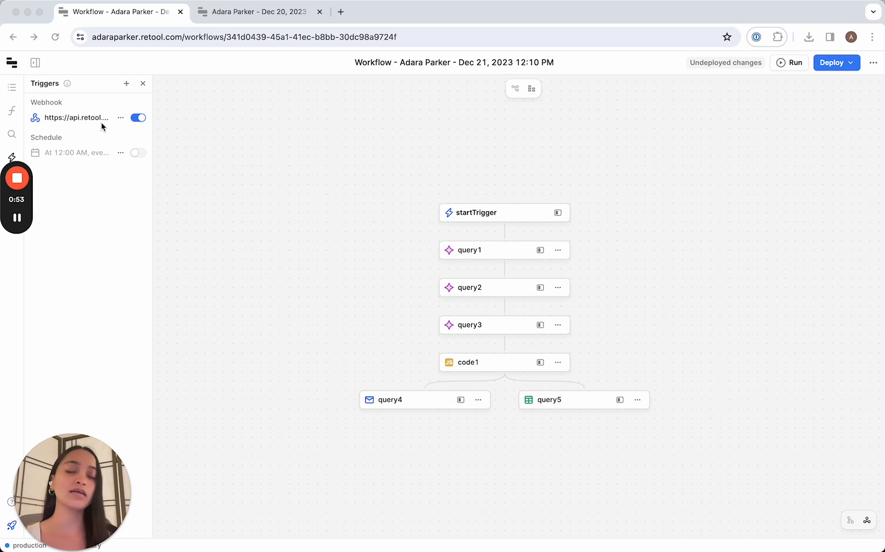
{"action": "mouse_move", "coordinate": [225, 120]}
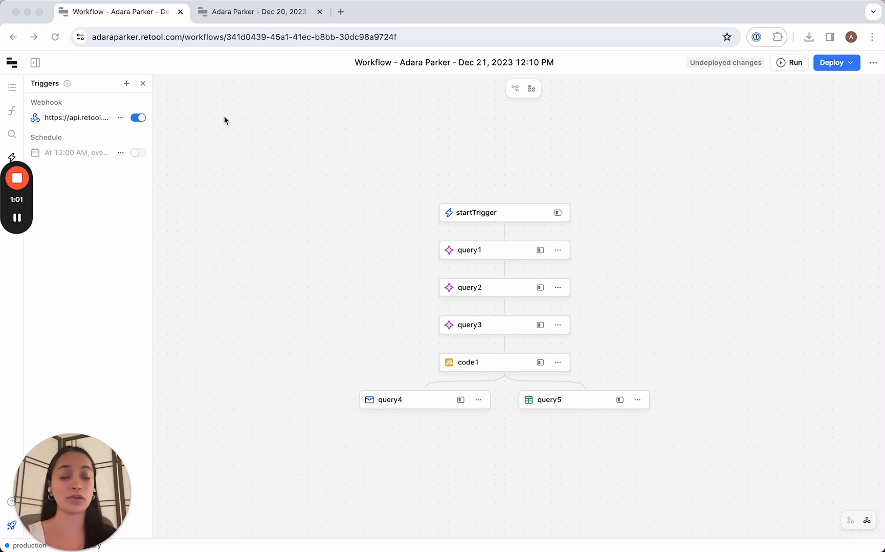
{"action": "mouse_move", "coordinate": [302, 123]}
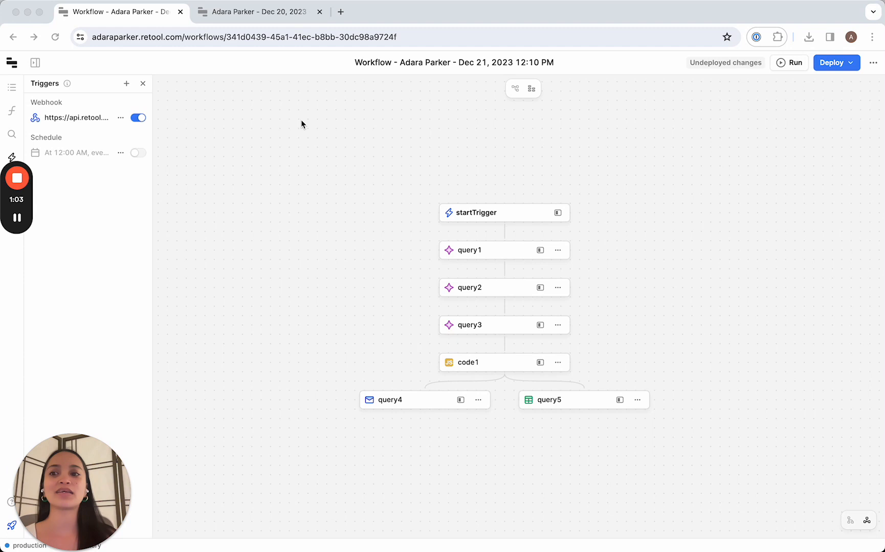
{"action": "mouse_move", "coordinate": [840, 66]}
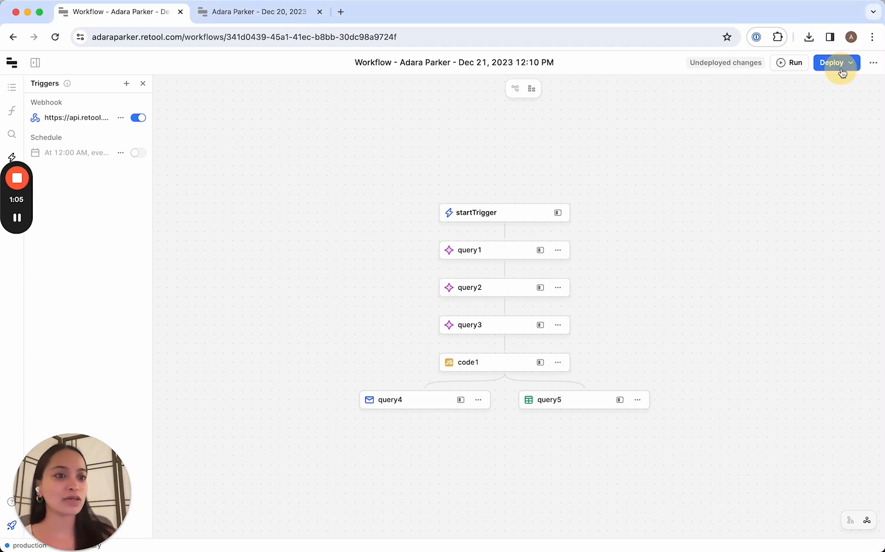
- Deploy the workflow as patch version 0.0.2 so no undeployed changes remain
{"action": "left_click", "coordinate": [831, 63]}
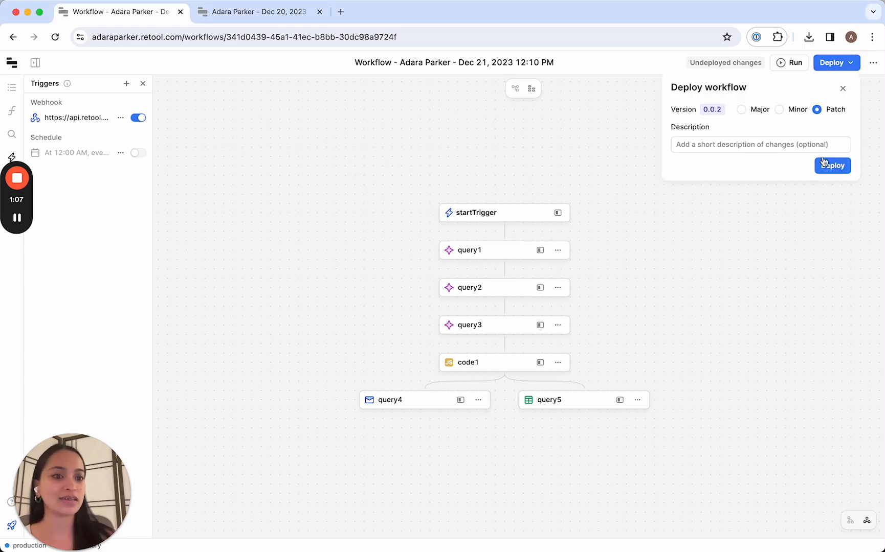
{"action": "left_click", "coordinate": [833, 166]}
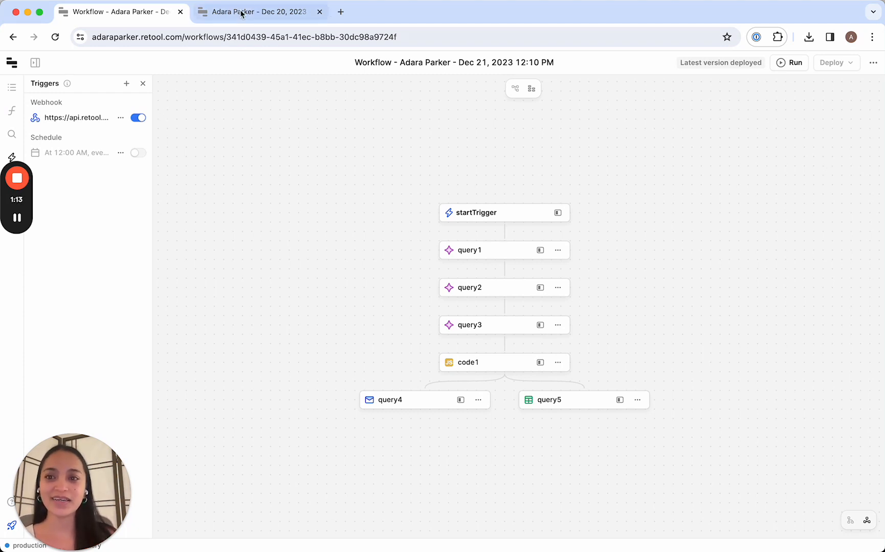
- In the app, remove the Topic input and move the text area and button up
{"action": "left_click", "coordinate": [257, 11]}
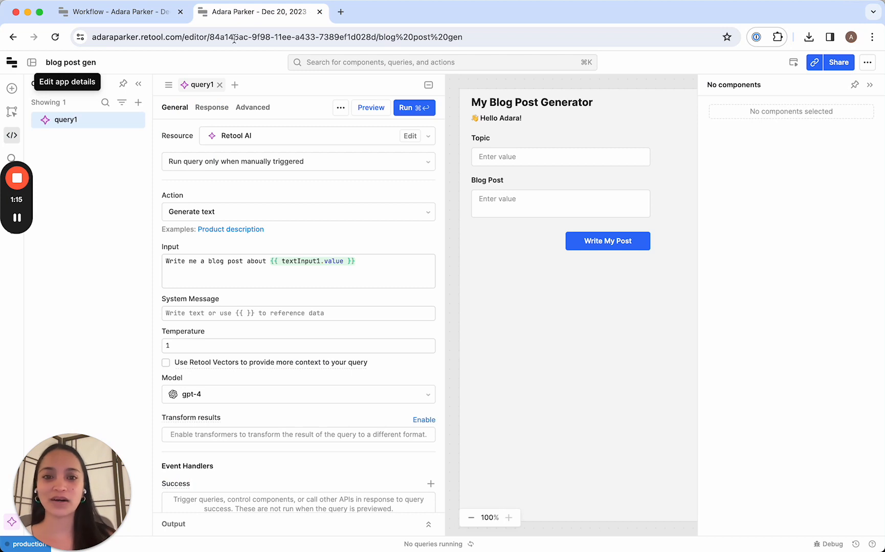
{"action": "left_click", "coordinate": [559, 203]}
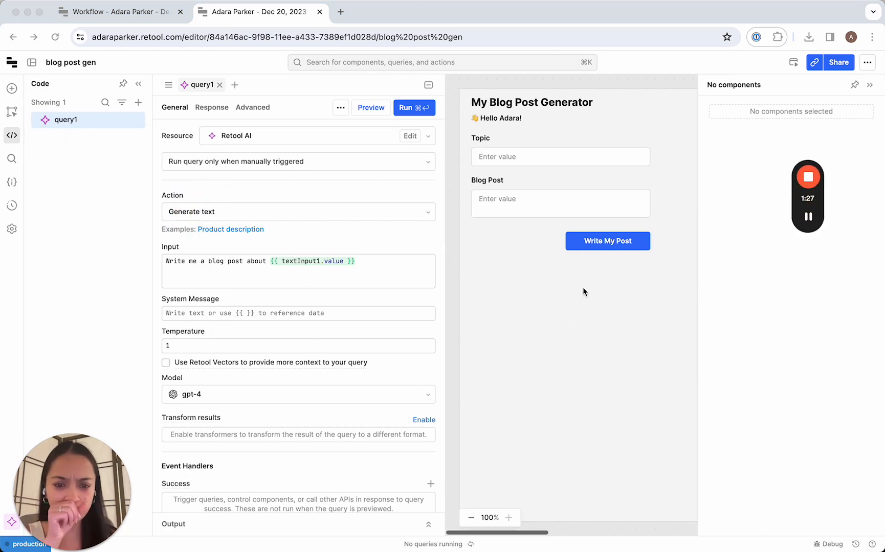
{"action": "left_click", "coordinate": [559, 156]}
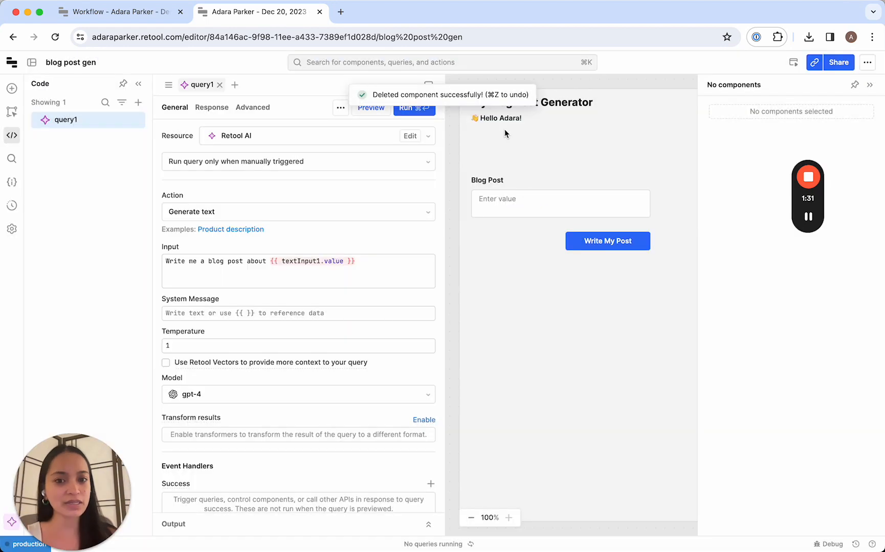
{"action": "left_click", "coordinate": [559, 203]}
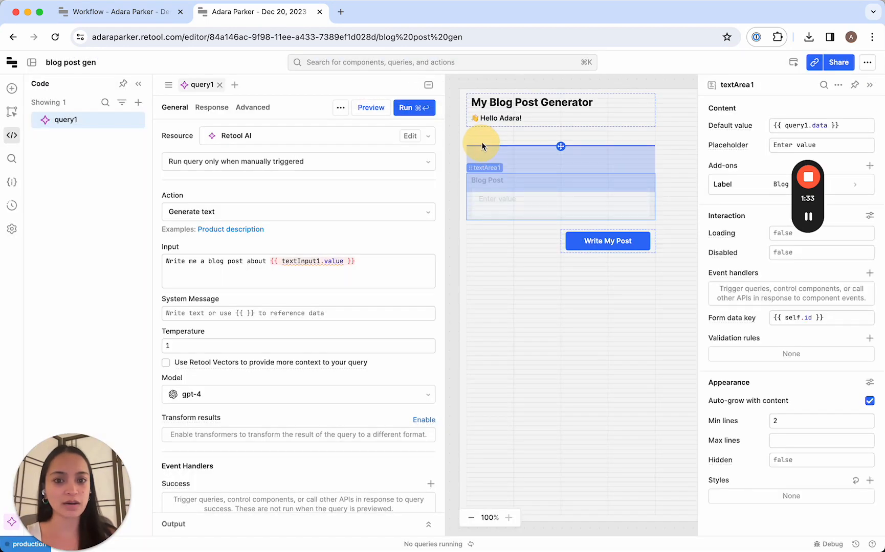
{"action": "left_click", "coordinate": [608, 241]}
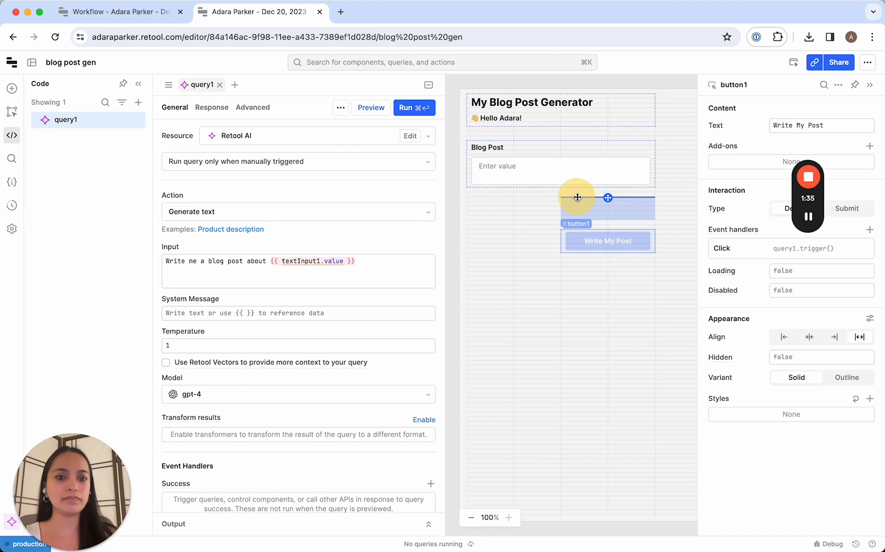
- Relabel the text area 'Topics' and rename the button 'Write Blog Posts'
{"action": "left_click", "coordinate": [558, 169]}
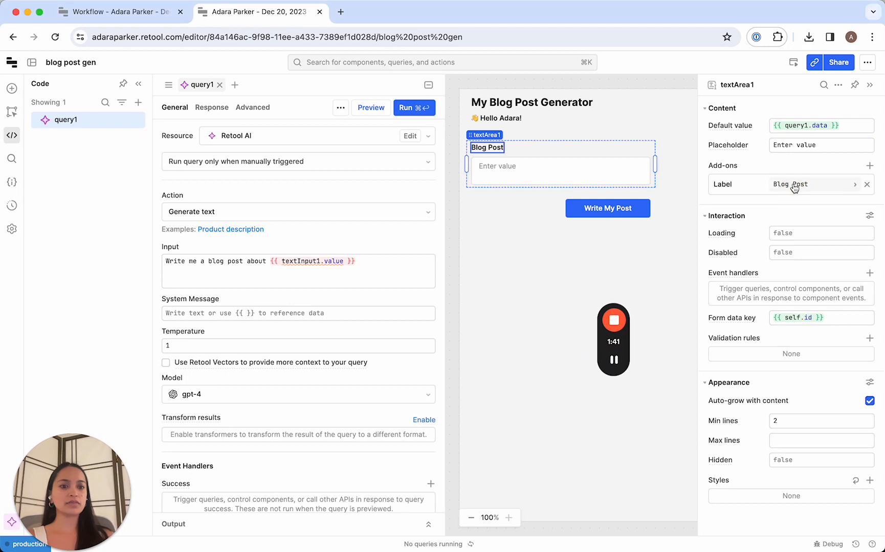
{"action": "left_click", "coordinate": [855, 184]}
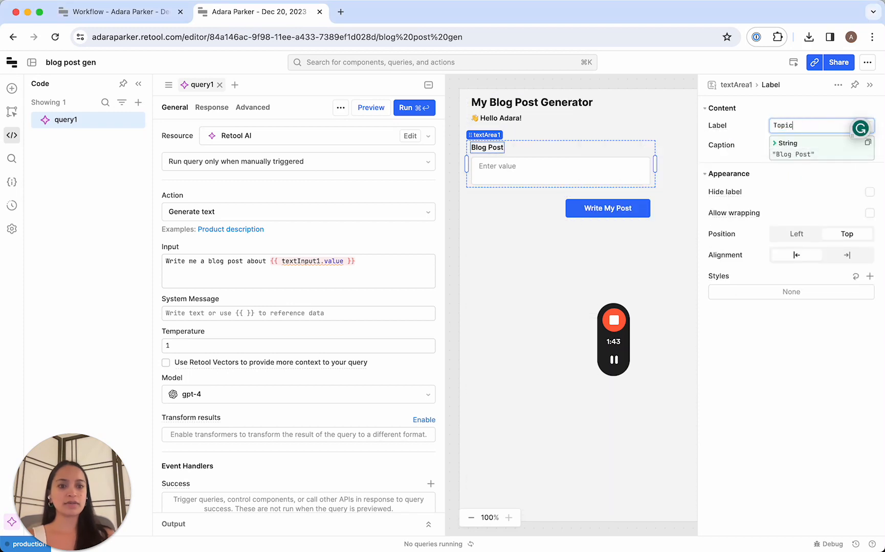
{"action": "type", "text": "s"}
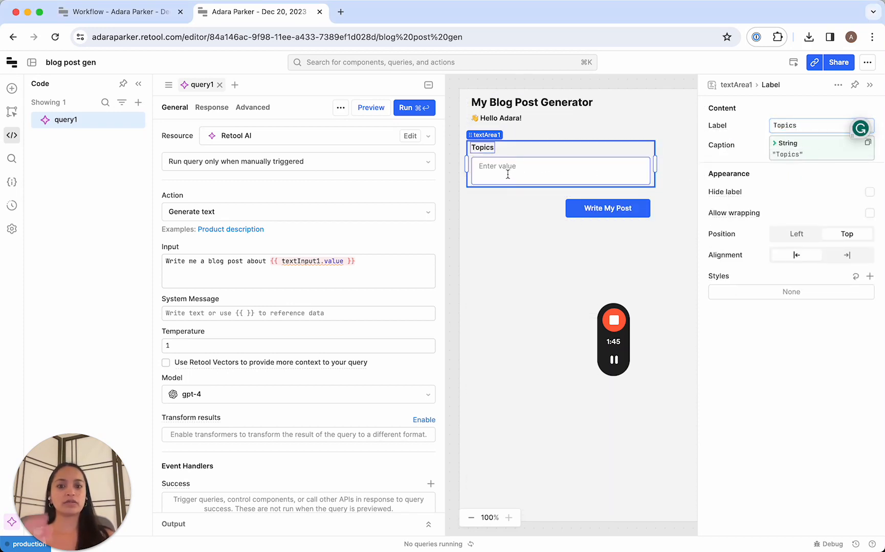
{"action": "left_click", "coordinate": [607, 209]}
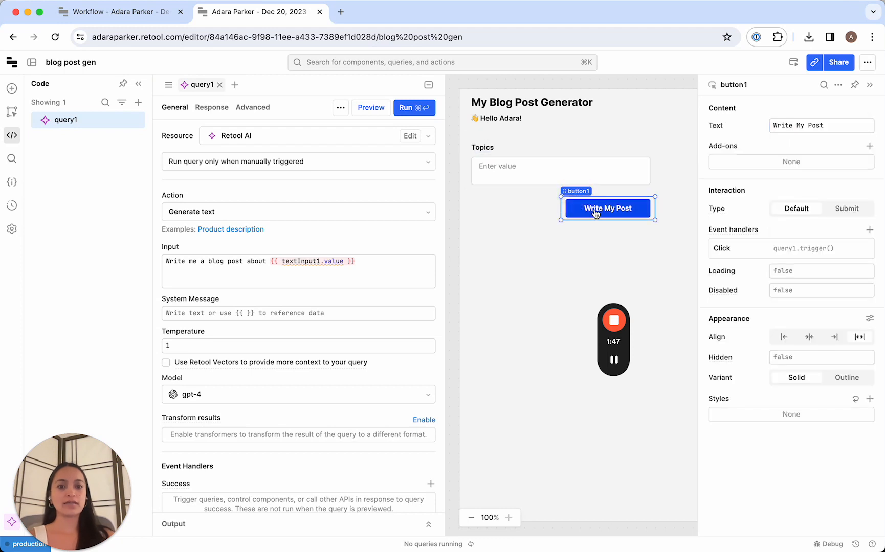
{"action": "left_click", "coordinate": [822, 125]}
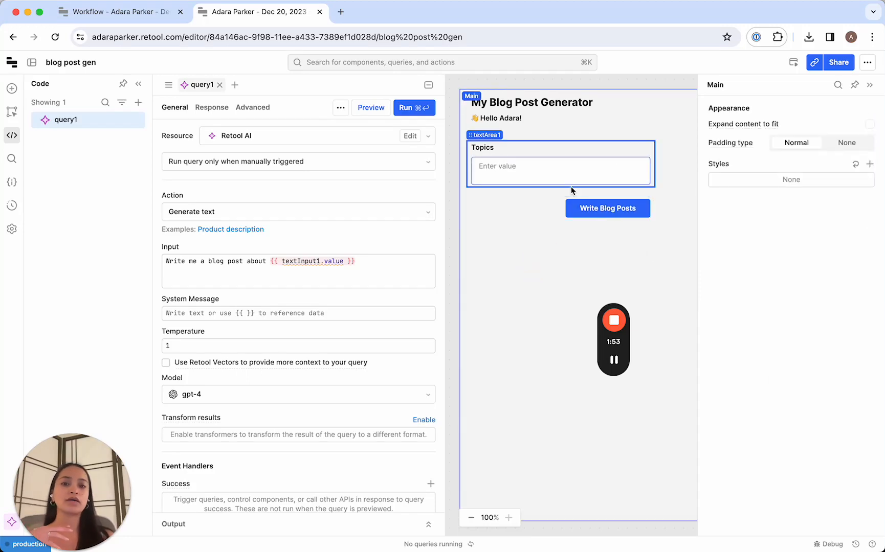
- Add a Retool Workflow query running the Dec 21, 2023 12:10 PM workflow
{"action": "left_click", "coordinate": [138, 102]}
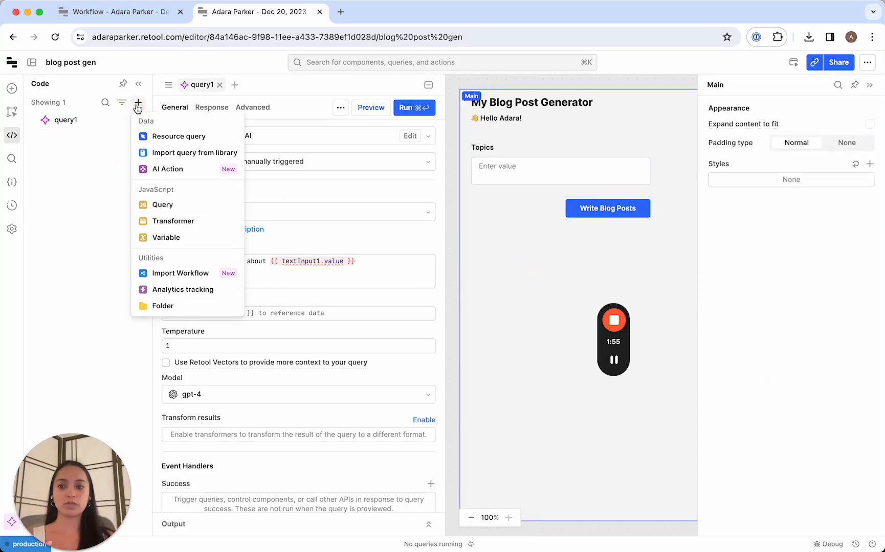
{"action": "mouse_move", "coordinate": [174, 184]}
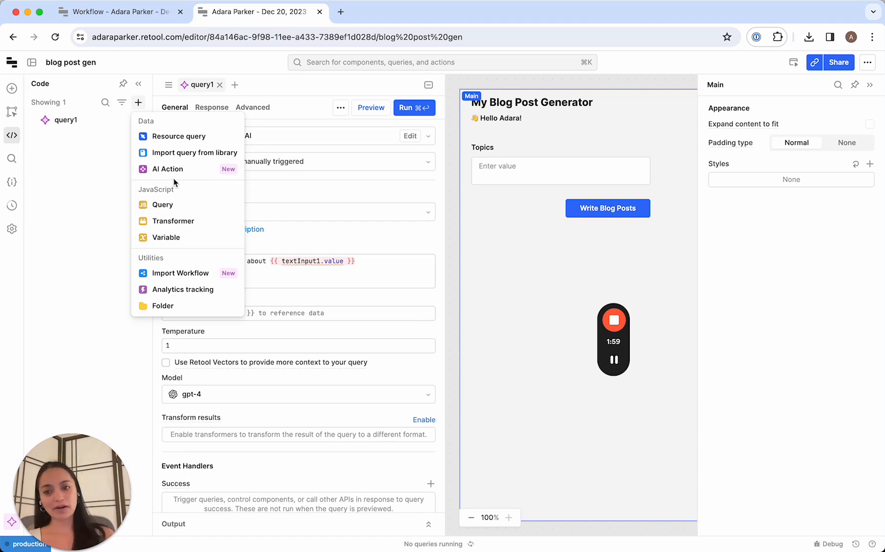
{"action": "mouse_move", "coordinate": [183, 280]}
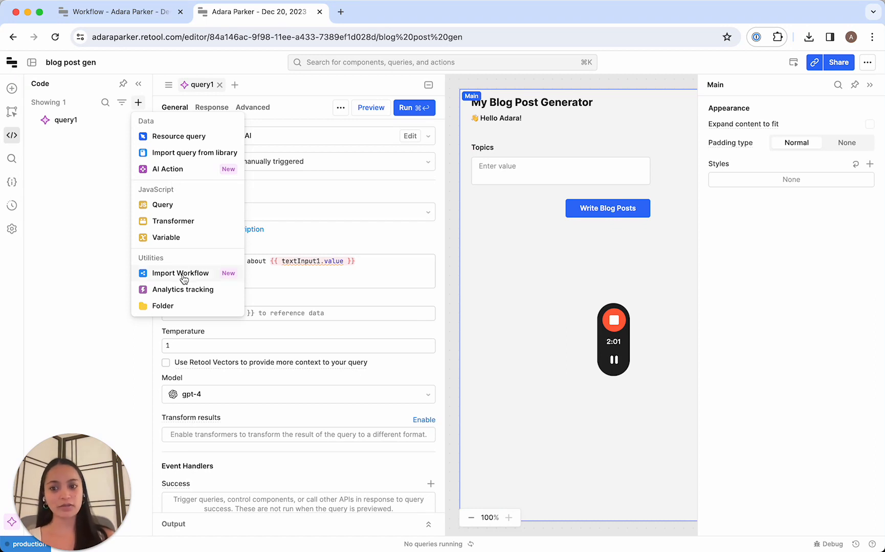
{"action": "left_click", "coordinate": [181, 274]}
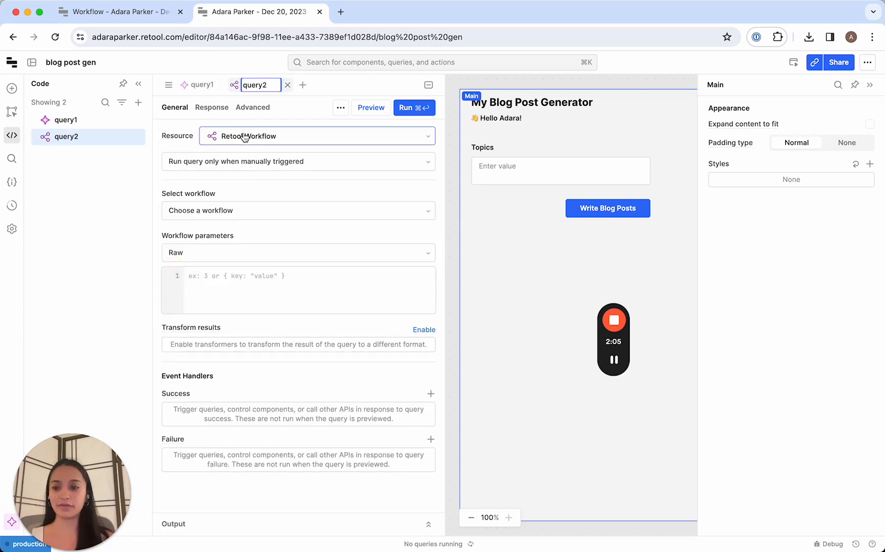
{"action": "left_click", "coordinate": [298, 211]}
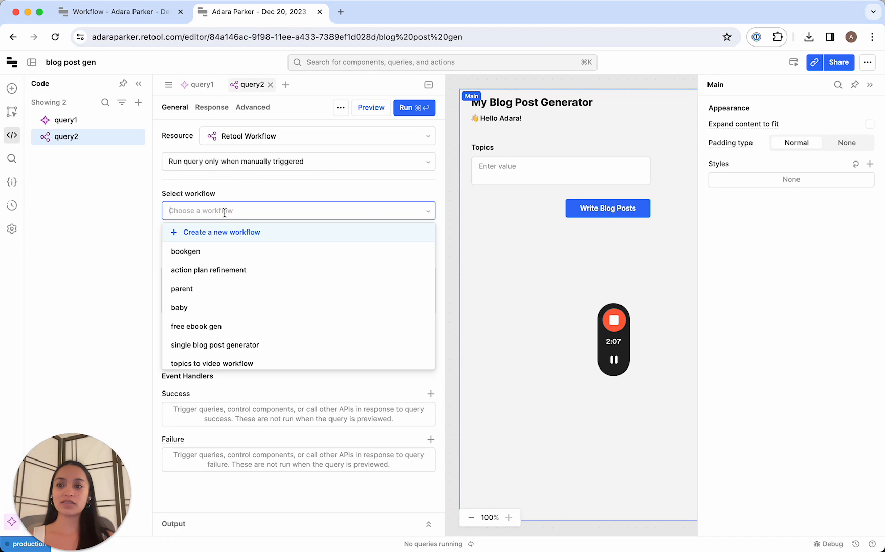
{"action": "scroll", "scroll_direction": "down", "scroll_amount": 3}
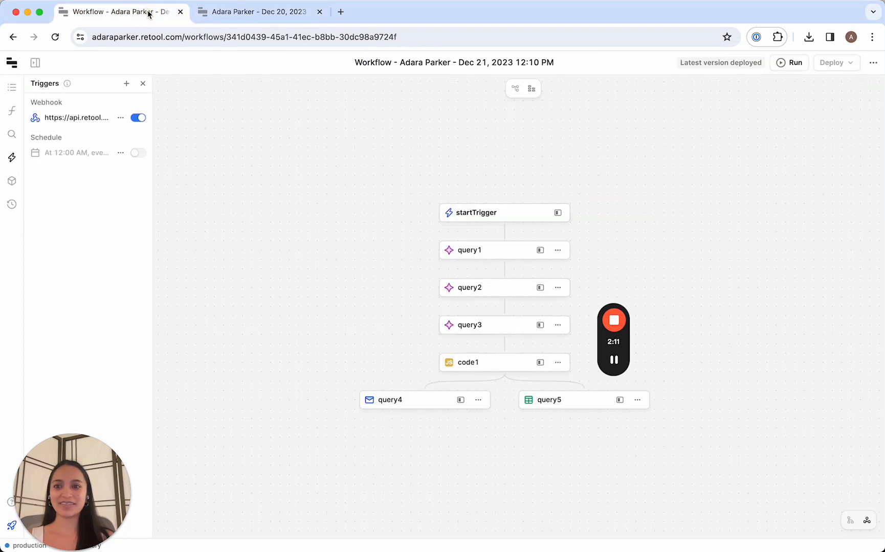
{"action": "left_click", "coordinate": [257, 12]}
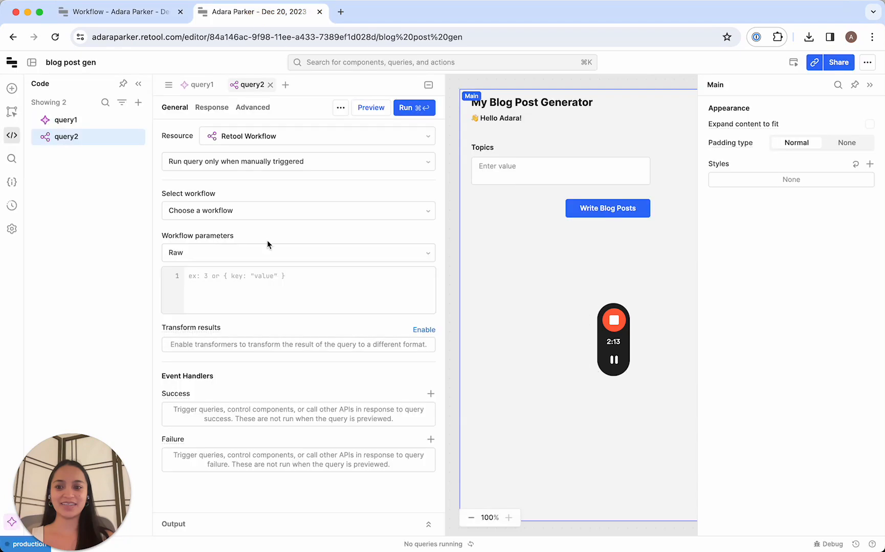
{"action": "left_click", "coordinate": [298, 210]}
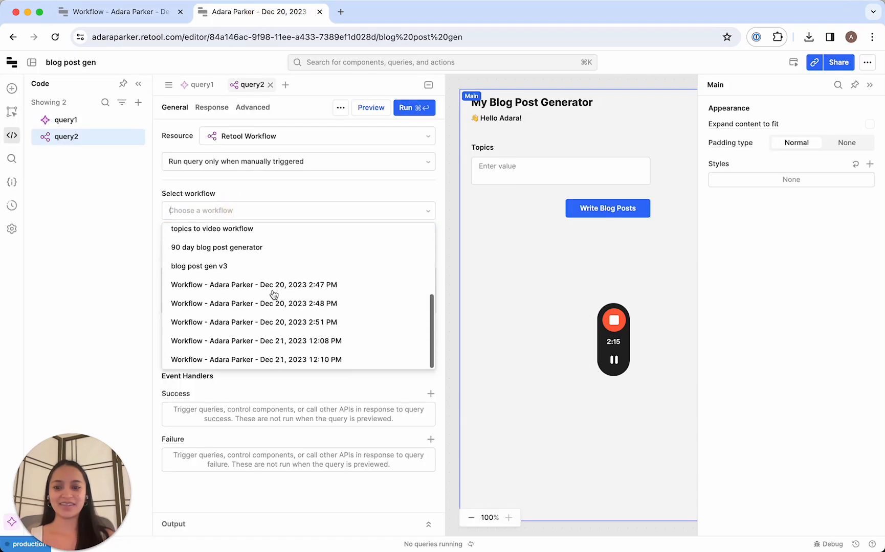
{"action": "mouse_move", "coordinate": [101, 11]}
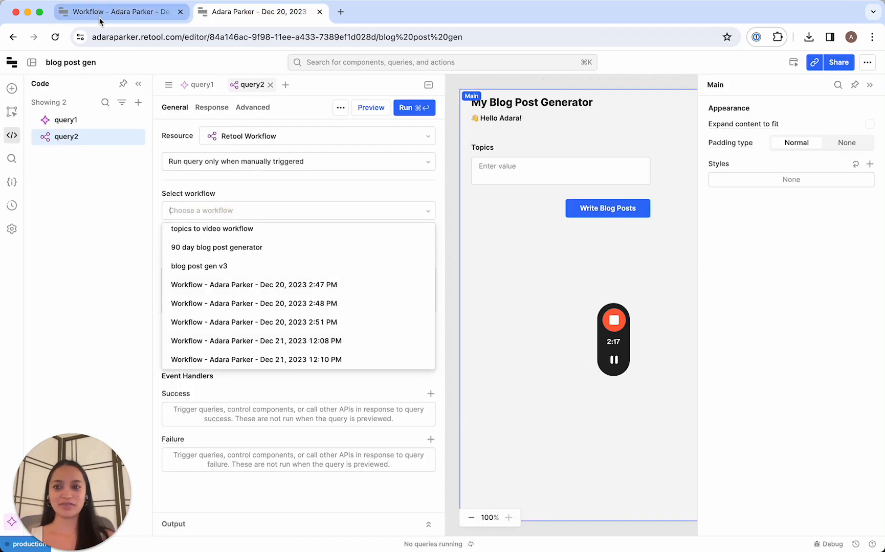
{"action": "left_click", "coordinate": [237, 195]}
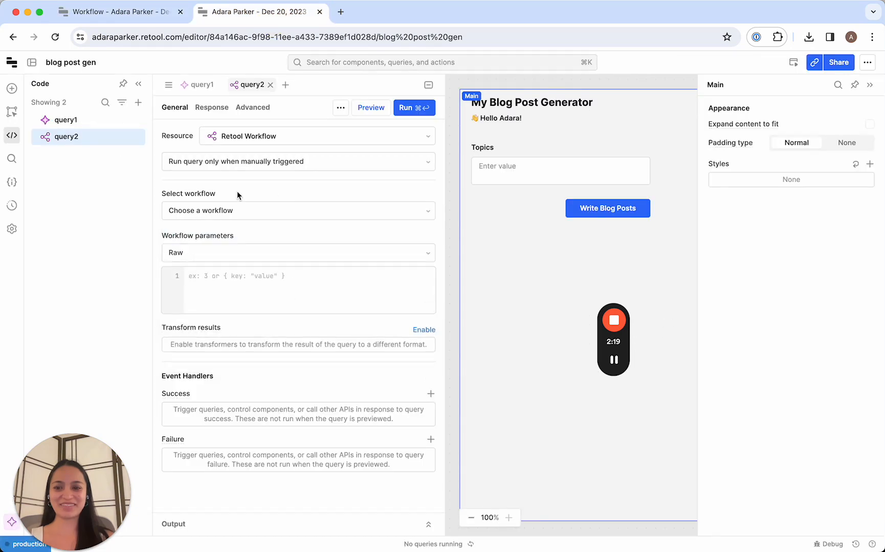
{"action": "left_click", "coordinate": [298, 211]}
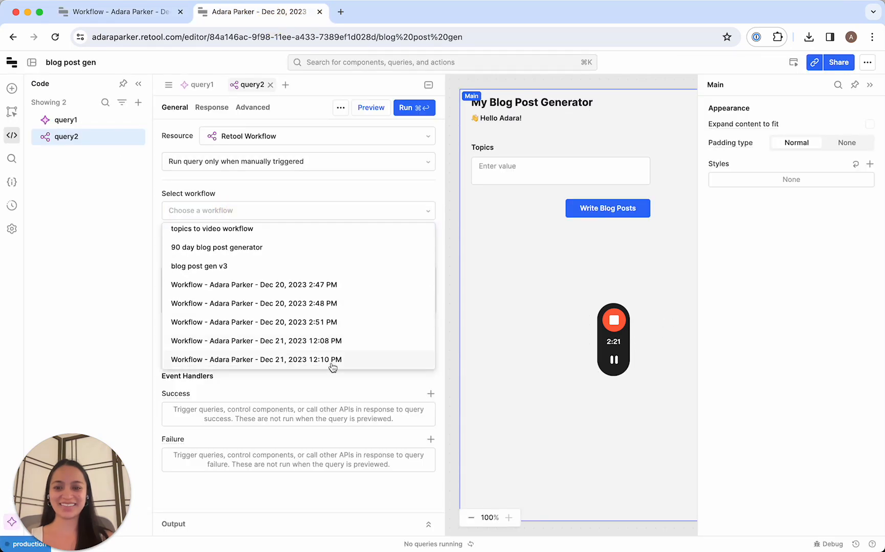
{"action": "left_click", "coordinate": [255, 359]}
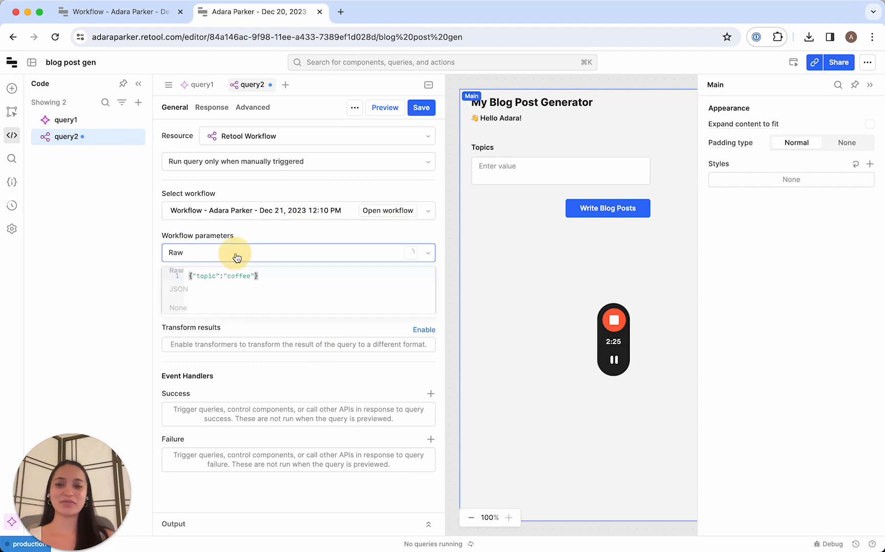
- Set its parameters to JSON with topic = {{topic}} and save query2
{"action": "left_click", "coordinate": [177, 288]}
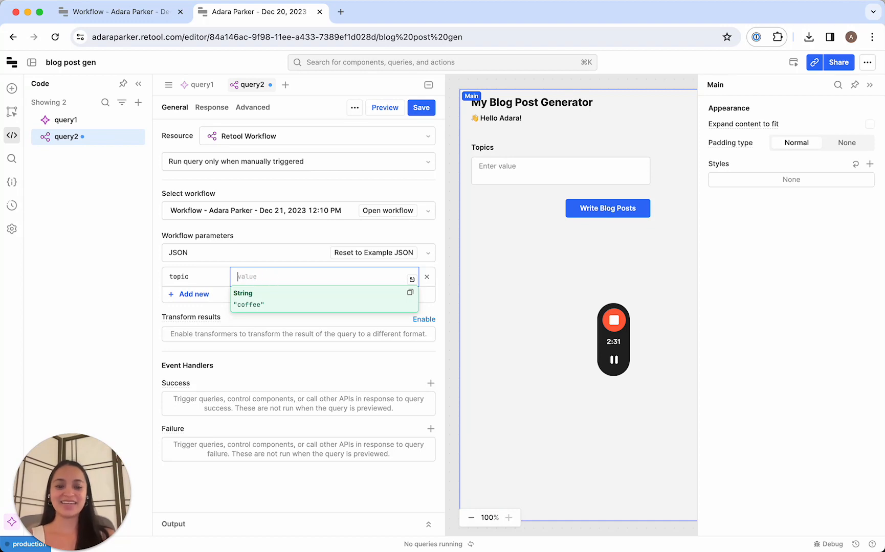
{"action": "type", "text": "{{topic}}"}
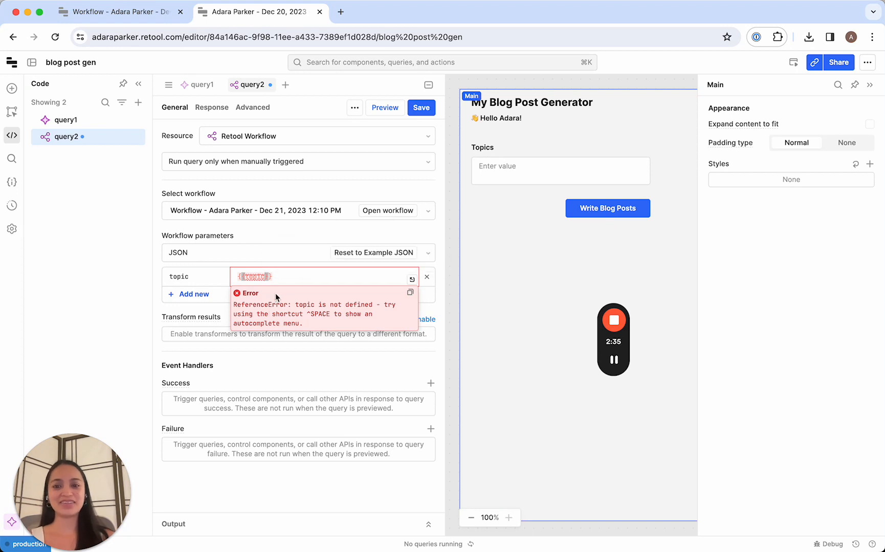
{"action": "mouse_move", "coordinate": [267, 301]}
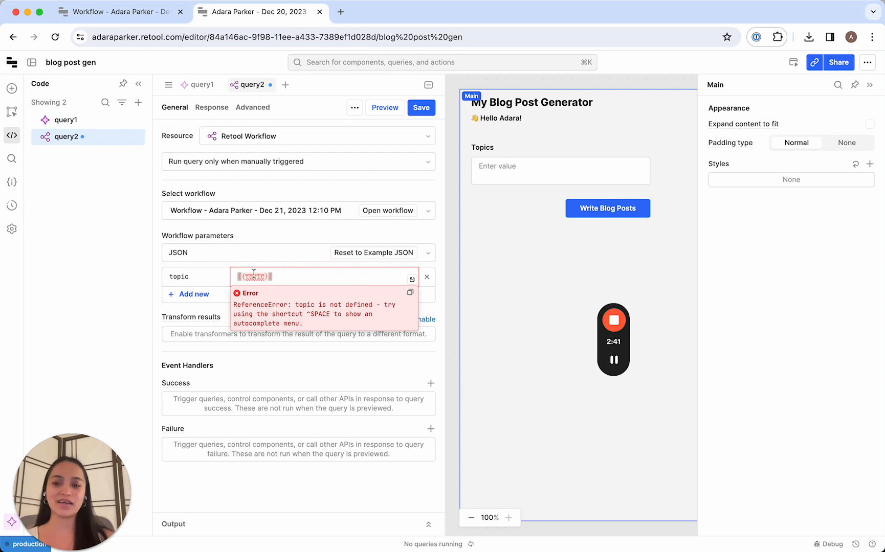
{"action": "left_click", "coordinate": [192, 276]}
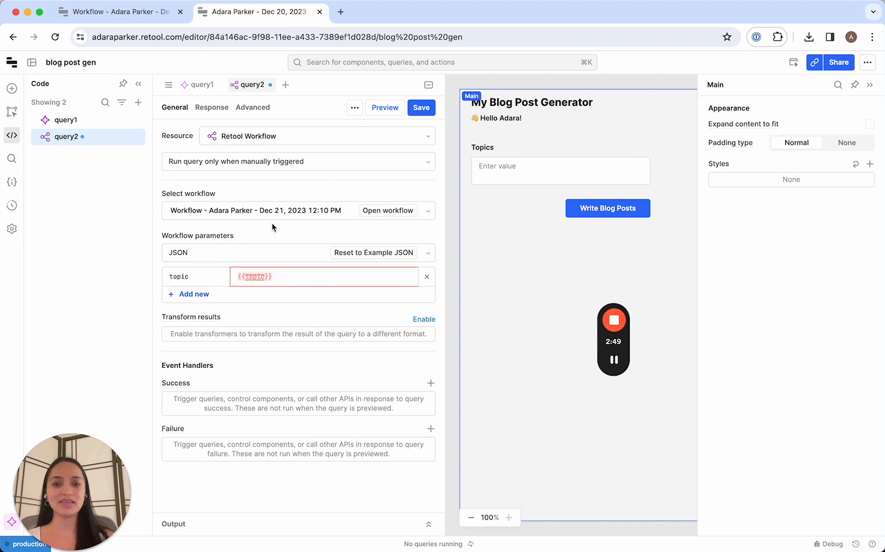
{"action": "left_click", "coordinate": [421, 108]}
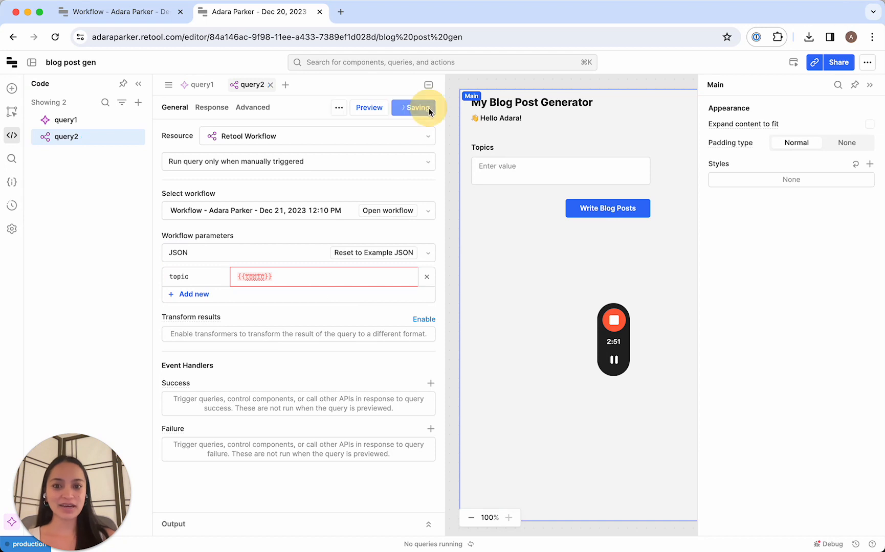
- Enter coffee, tea and ice cream on separate lines in the Topics field
{"action": "left_click", "coordinate": [560, 171]}
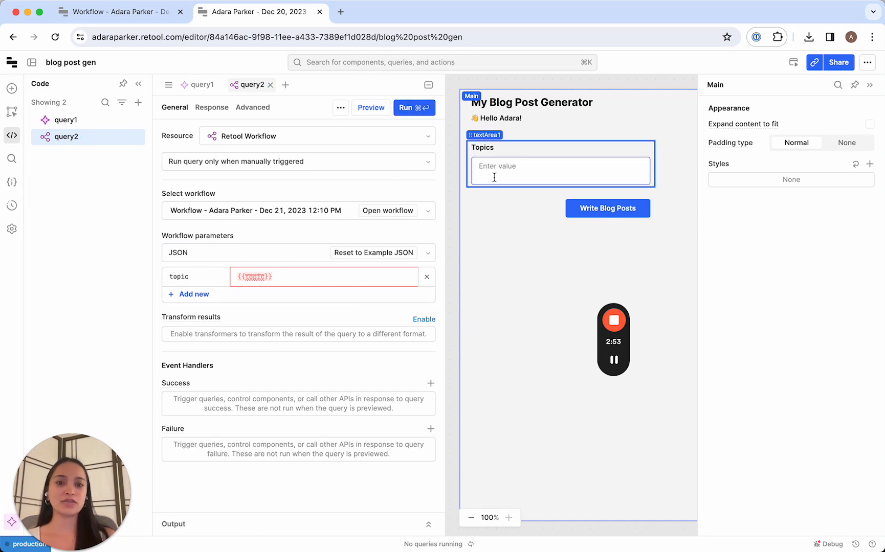
{"action": "left_click", "coordinate": [560, 171]}
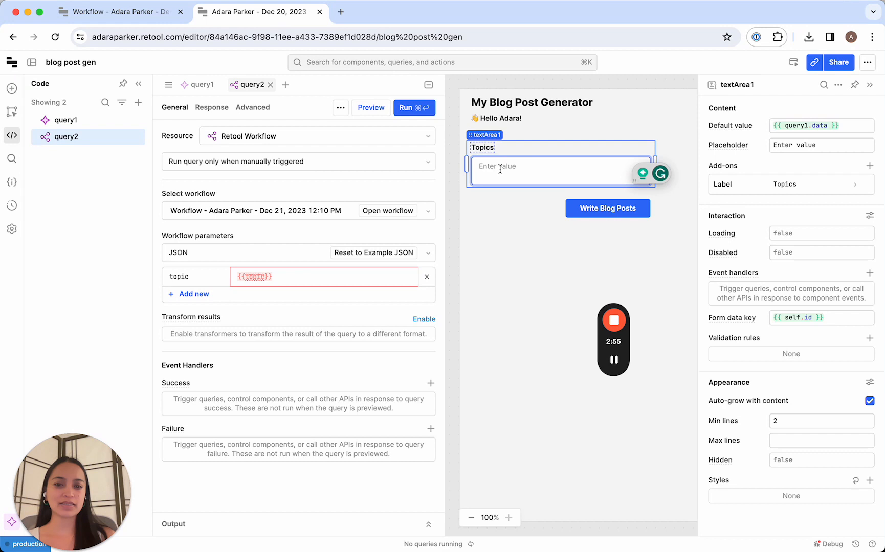
{"action": "type", "text": "coffee"}
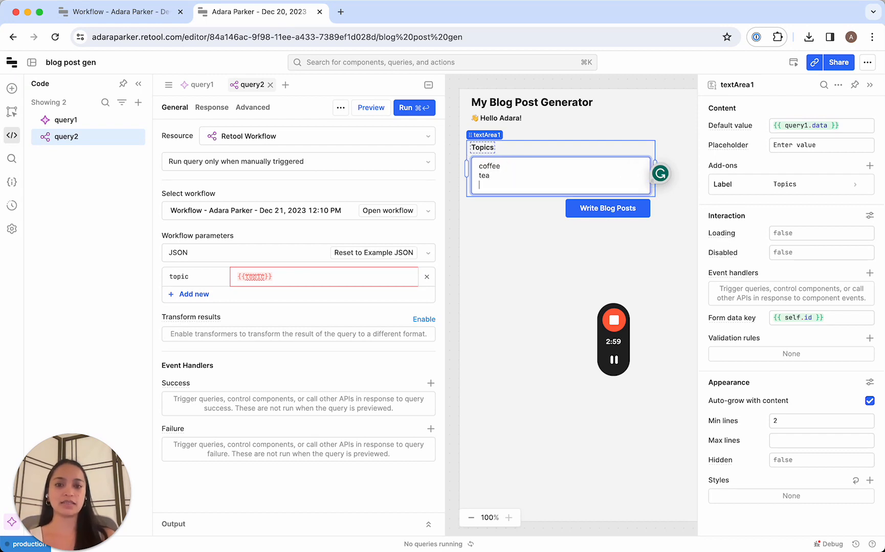
{"action": "left_click", "coordinate": [506, 214]}
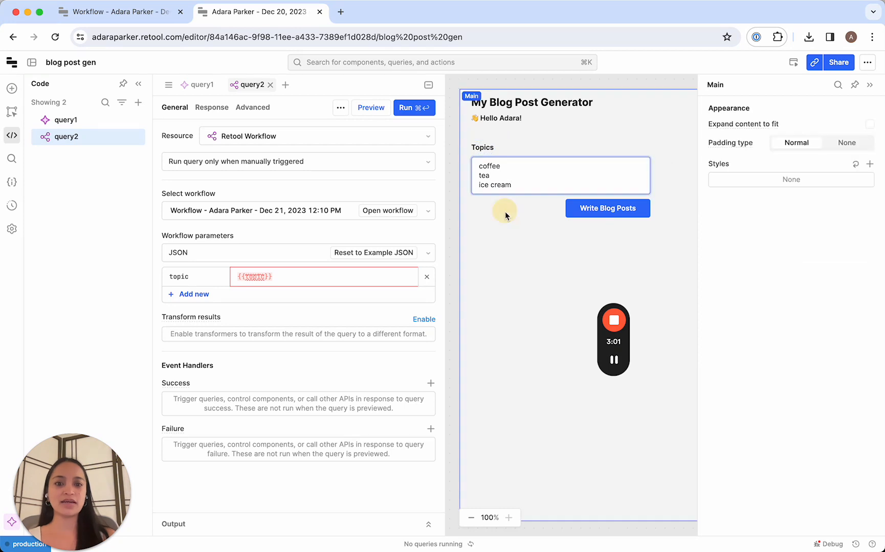
{"action": "left_click", "coordinate": [560, 175]}
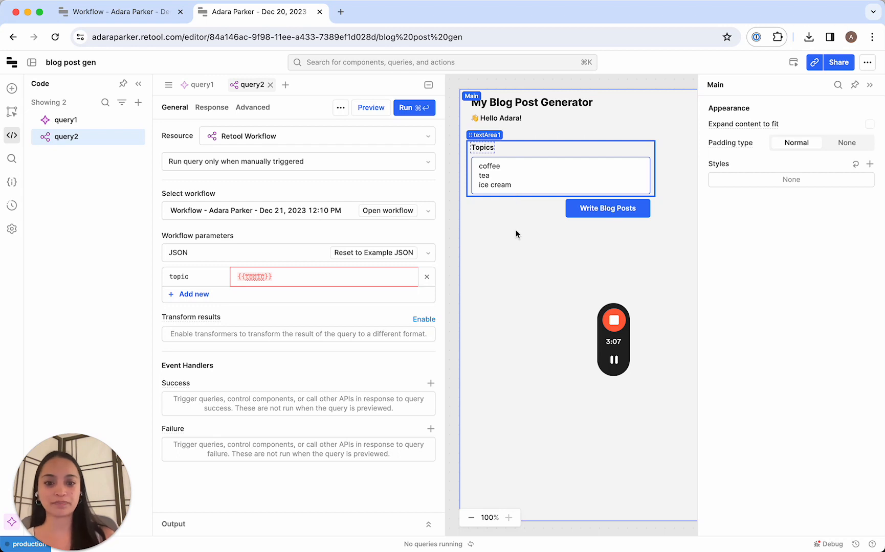
{"action": "left_click", "coordinate": [62, 120]}
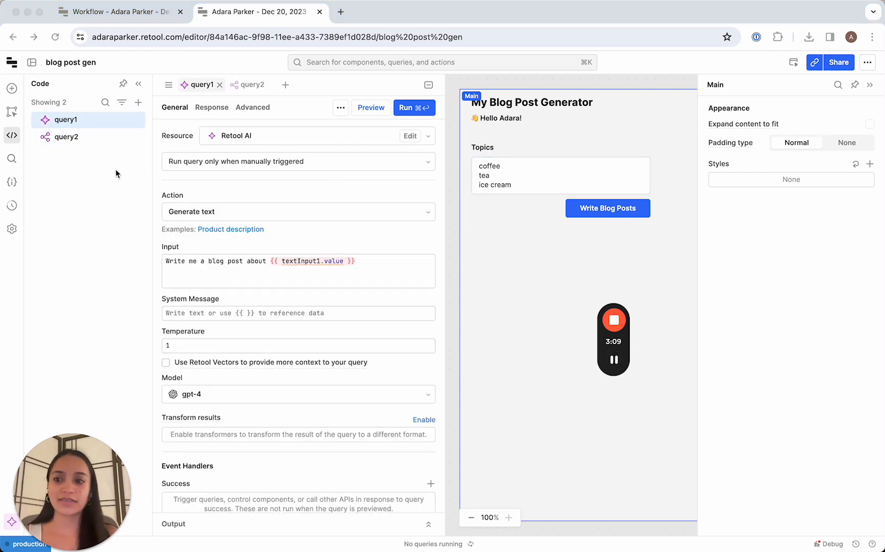
- Create JS query3 splitting Topics by "\n" and calling query2.trigger per topic, and save it
{"action": "left_click", "coordinate": [138, 102]}
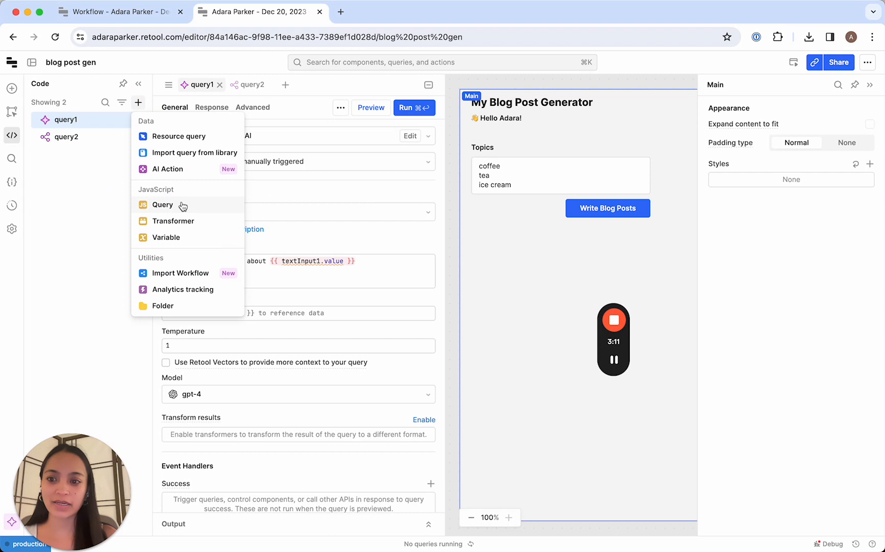
{"action": "left_click", "coordinate": [163, 205]}
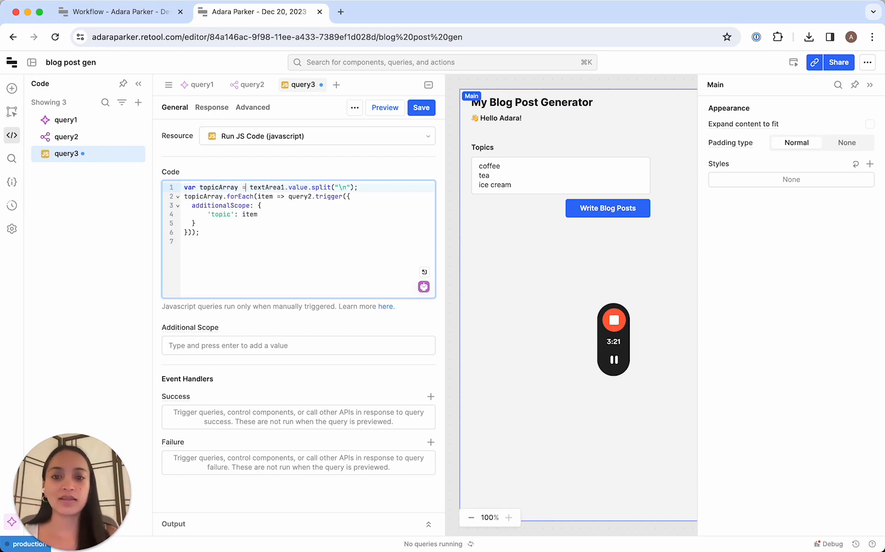
{"action": "left_click", "coordinate": [560, 176]}
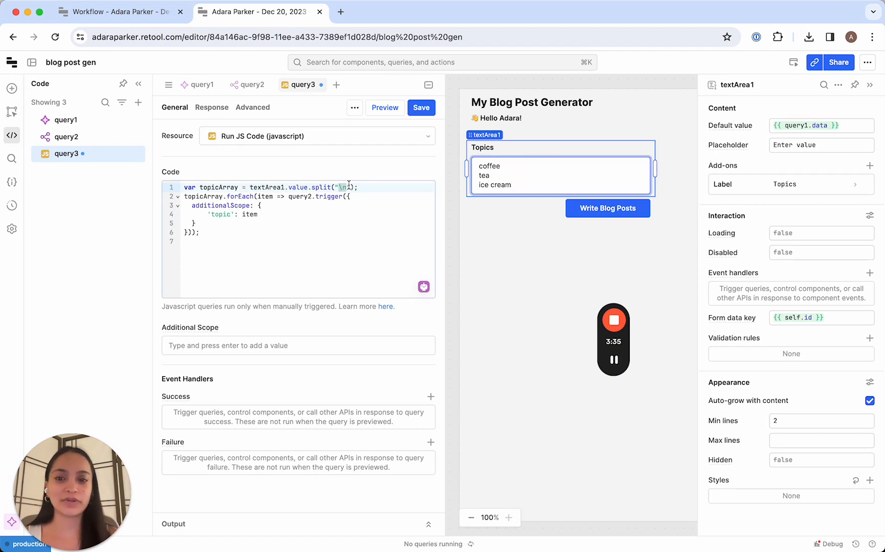
{"action": "left_click", "coordinate": [194, 195]}
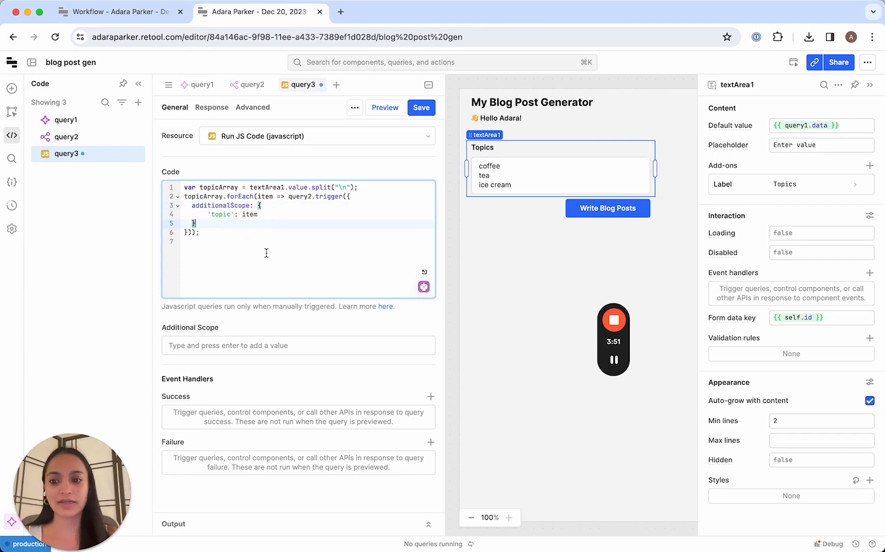
{"action": "left_click", "coordinate": [421, 107]}
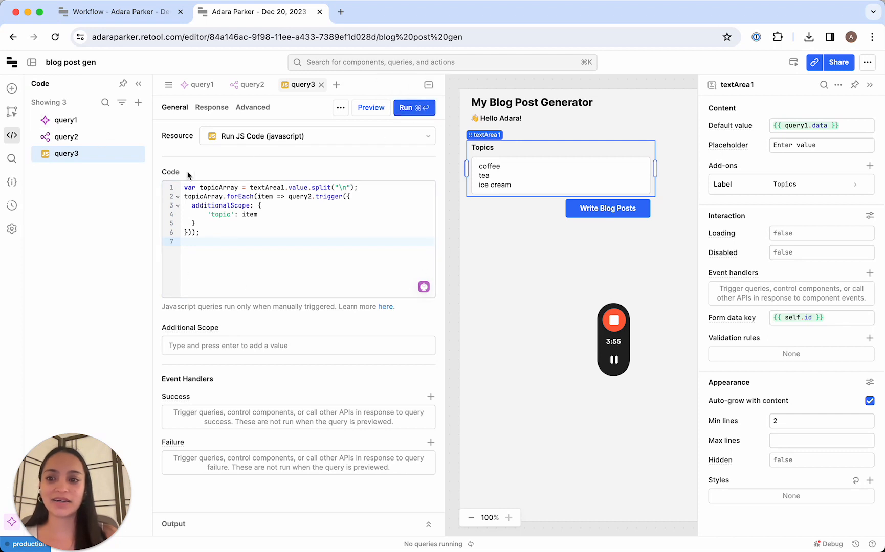
{"action": "left_click", "coordinate": [613, 360]}
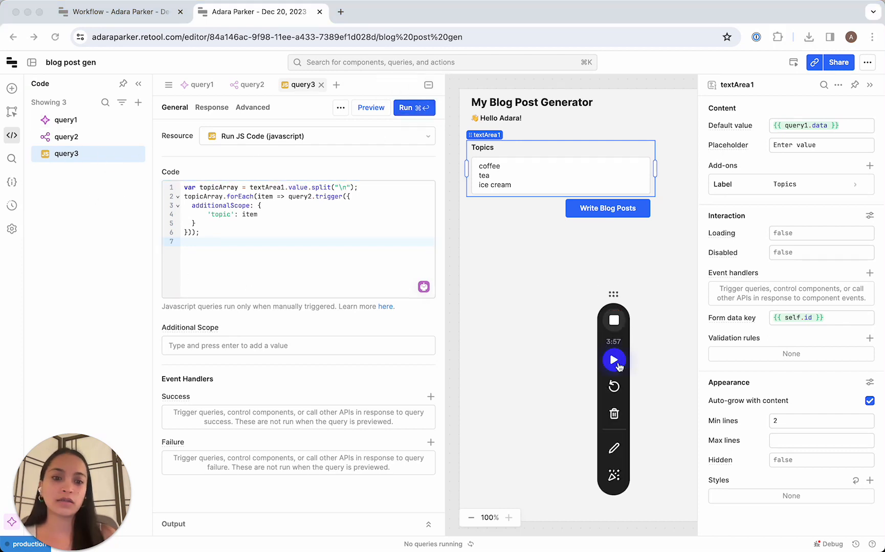
- Change the Write Blog Posts button's click handler to run query3 instead of query1
{"action": "left_click", "coordinate": [613, 360]}
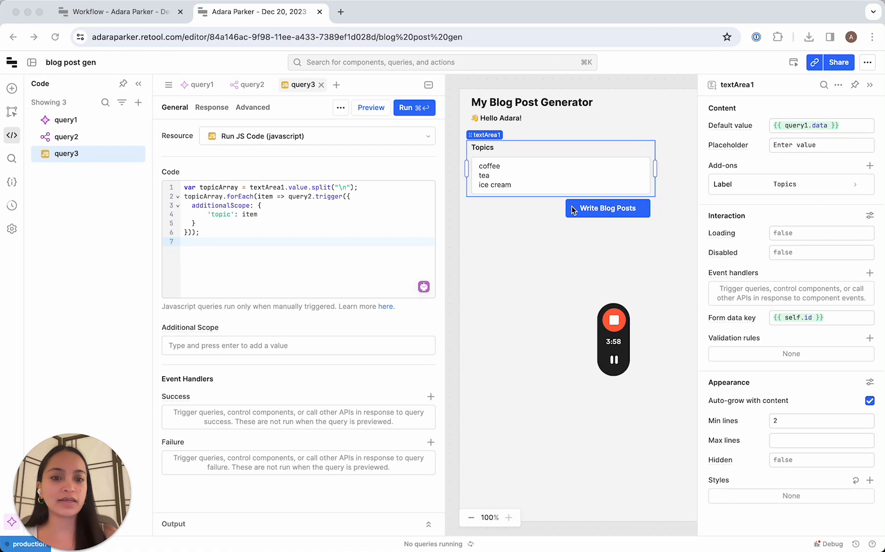
{"action": "left_click", "coordinate": [607, 209]}
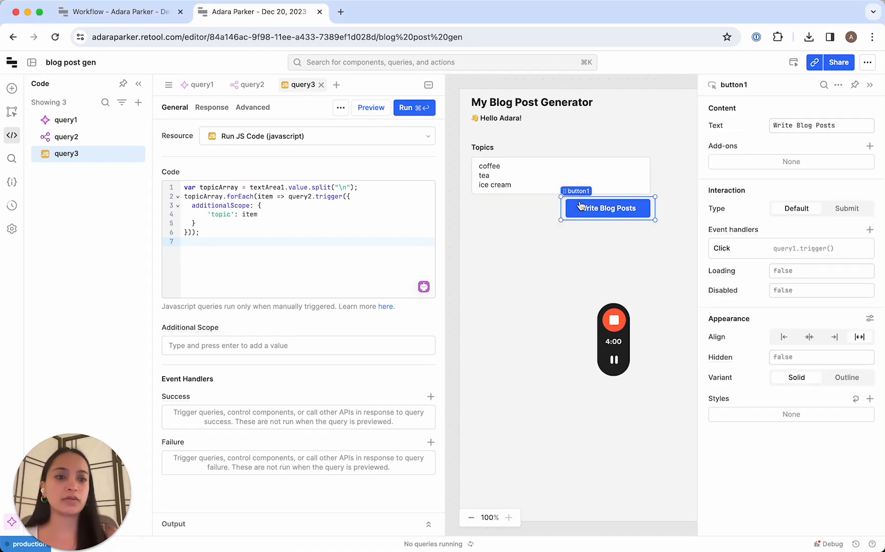
{"action": "left_click", "coordinate": [789, 248]}
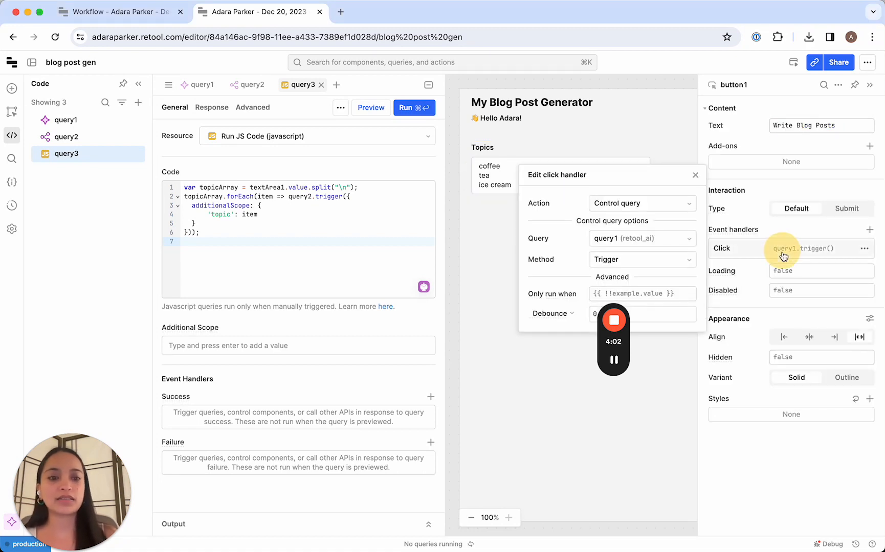
{"action": "left_click", "coordinate": [640, 238]}
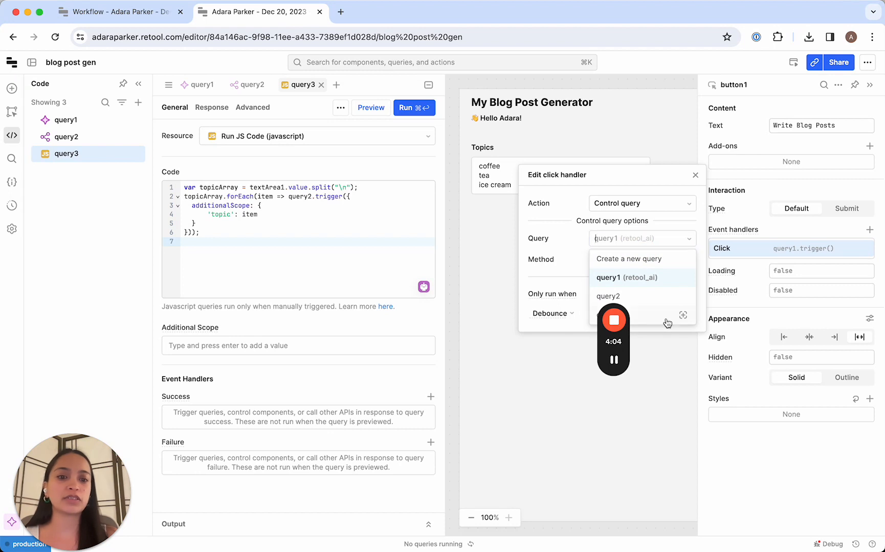
{"action": "left_click", "coordinate": [608, 297]}
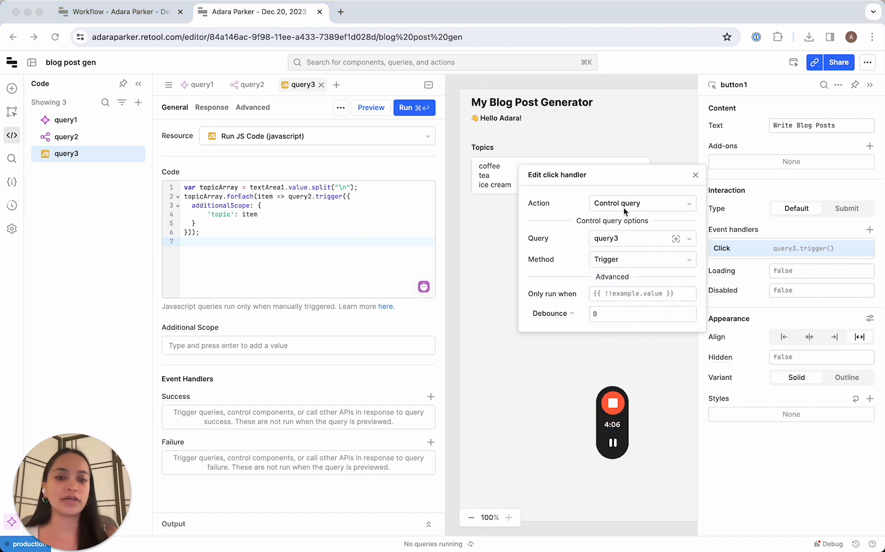
{"action": "mouse_move", "coordinate": [668, 174]}
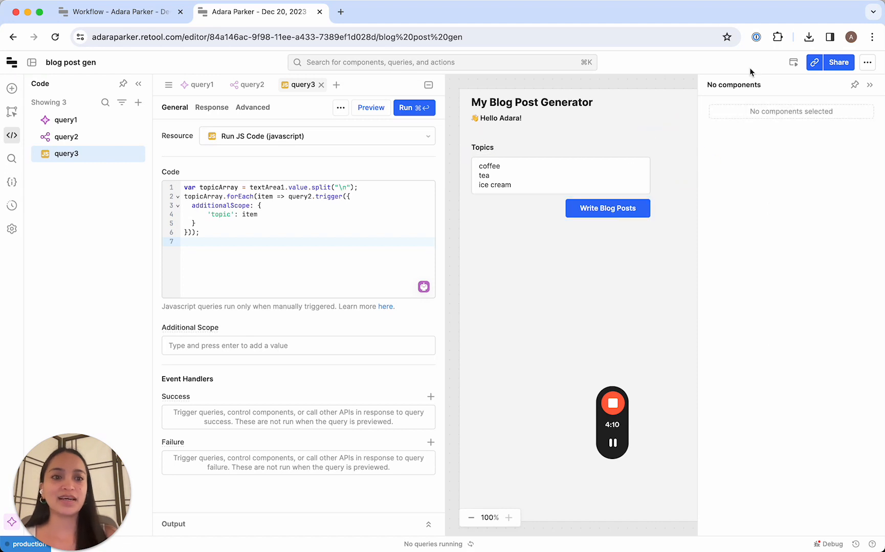
- Preview the app, press Write Blog Posts for the three topics, and switch to the workflow tab
{"action": "left_click", "coordinate": [371, 107]}
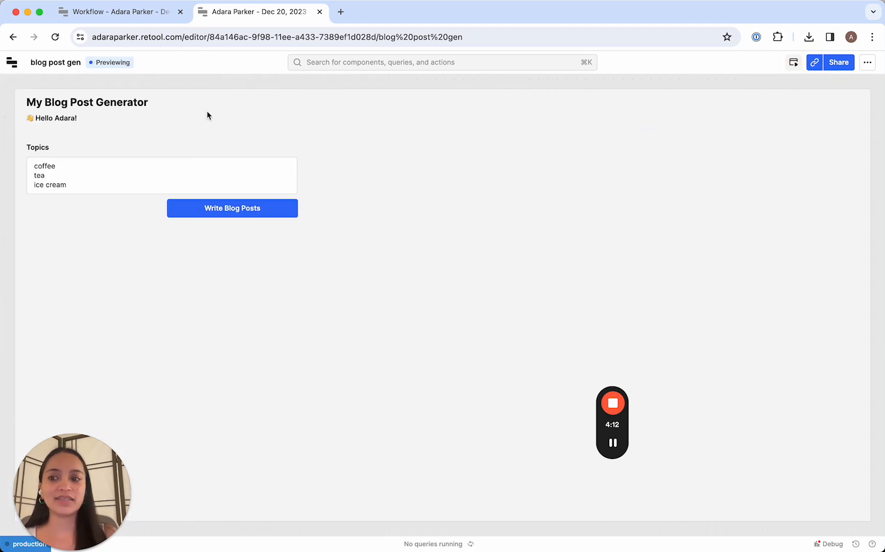
{"action": "left_click", "coordinate": [85, 165]}
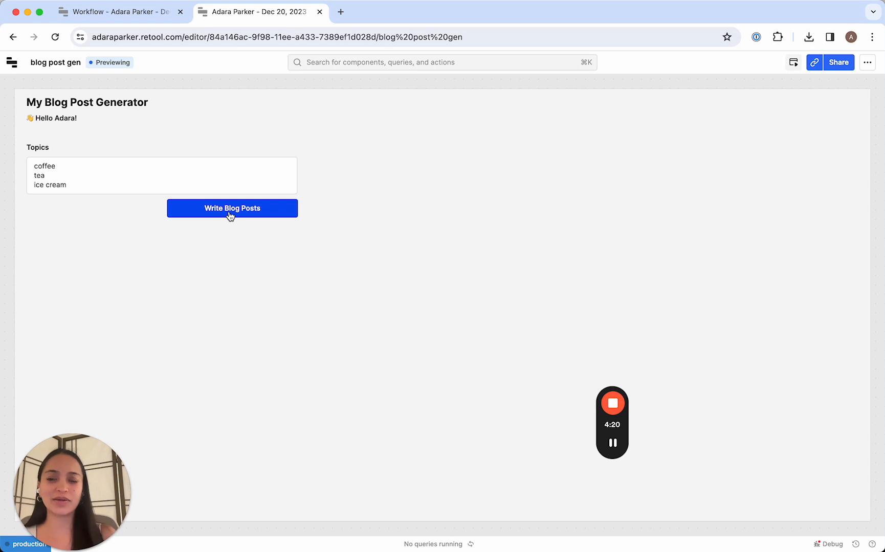
{"action": "left_click", "coordinate": [162, 176]}
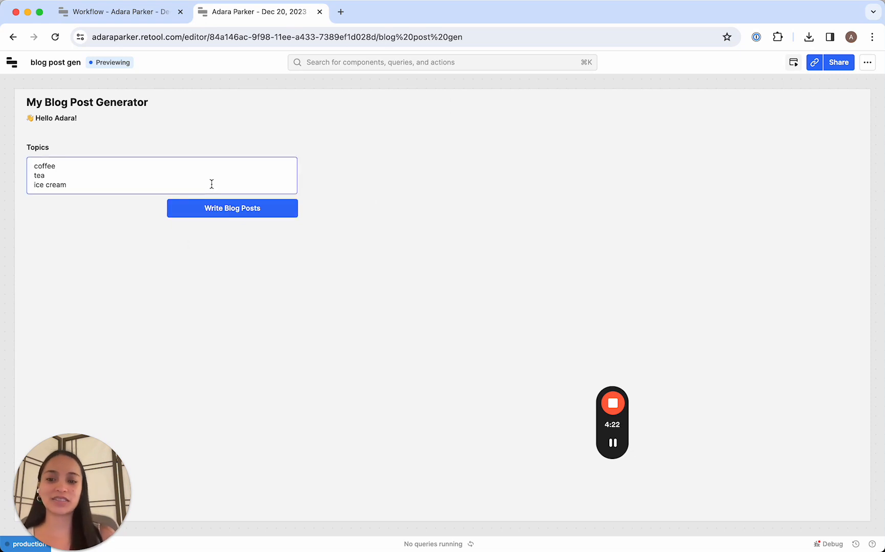
{"action": "left_click", "coordinate": [119, 12]}
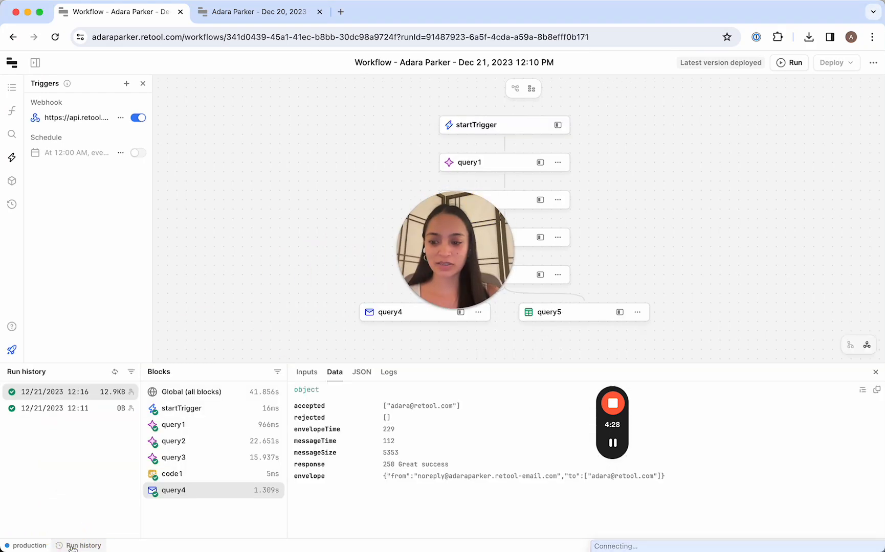
- Inspect each new run's startTrigger topic, then view the my_blog_posts table with the three posts
{"action": "left_click", "coordinate": [116, 375]}
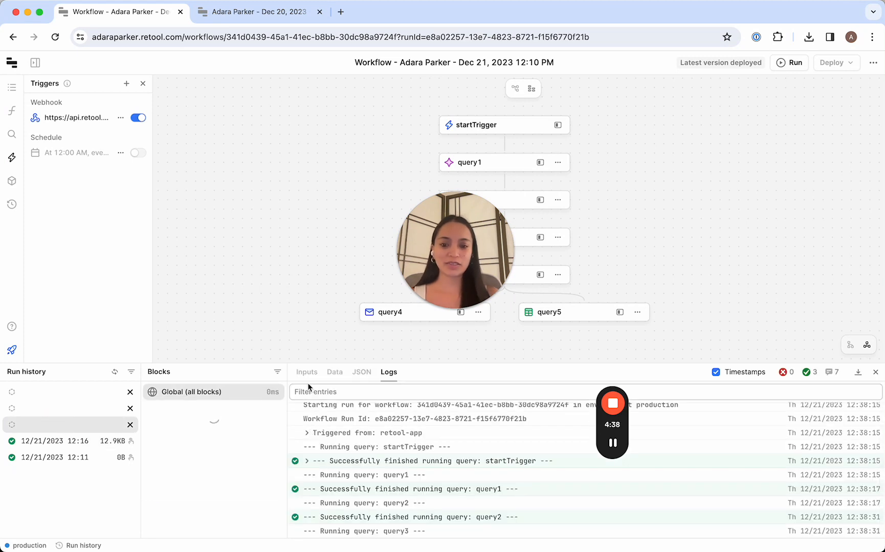
{"action": "mouse_move", "coordinate": [425, 438]}
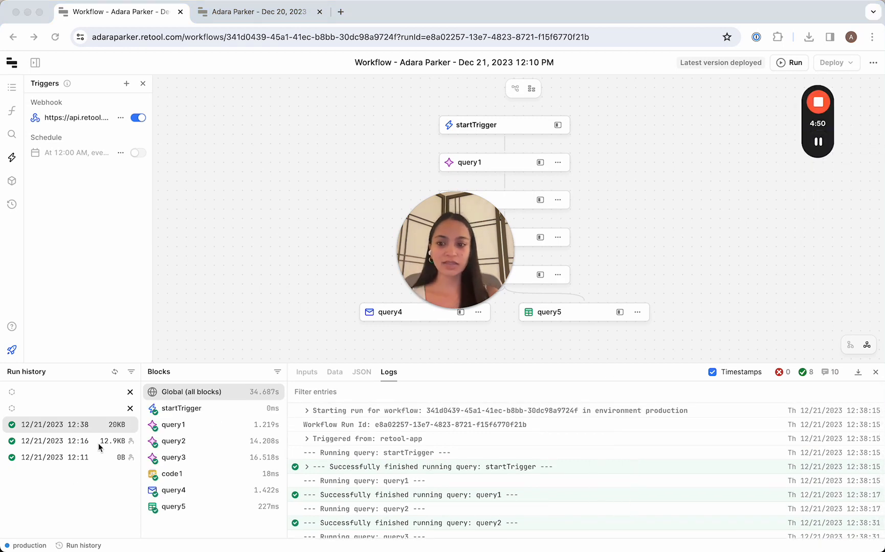
{"action": "mouse_move", "coordinate": [214, 417]}
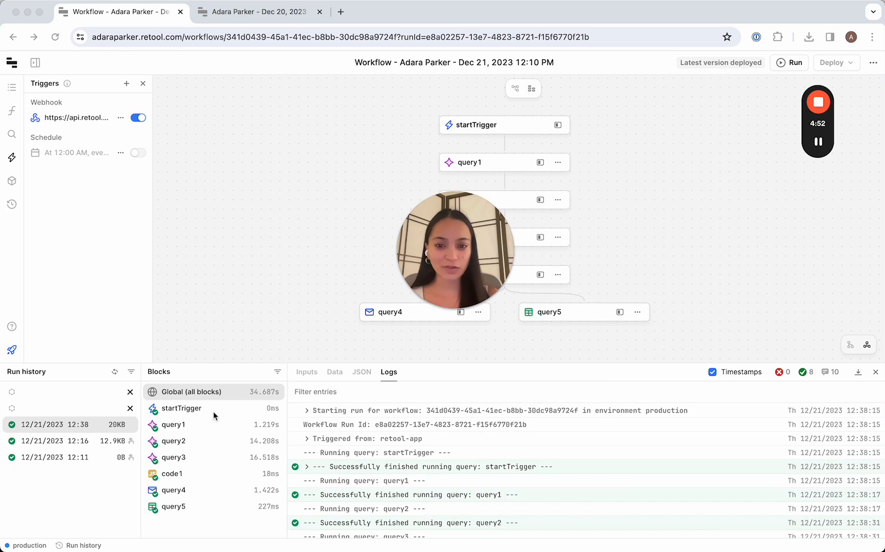
{"action": "left_click", "coordinate": [182, 408]}
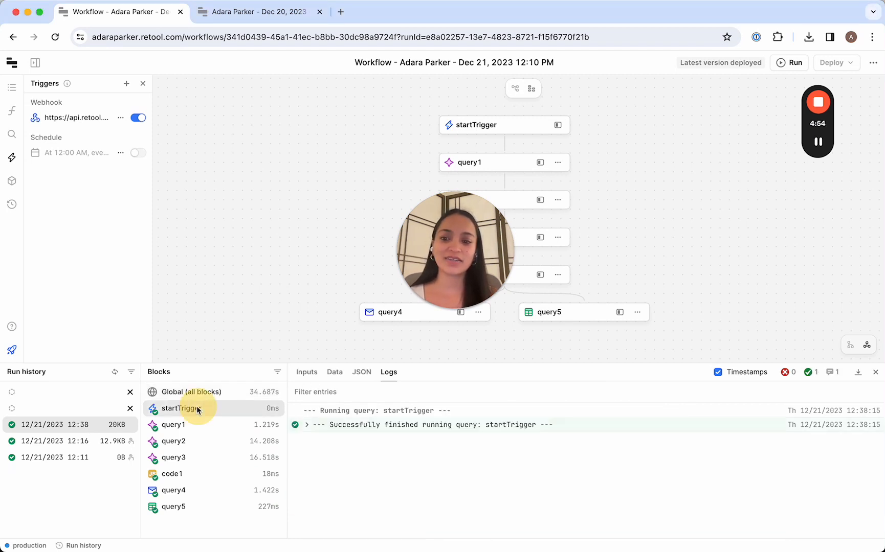
{"action": "left_click", "coordinate": [334, 372]}
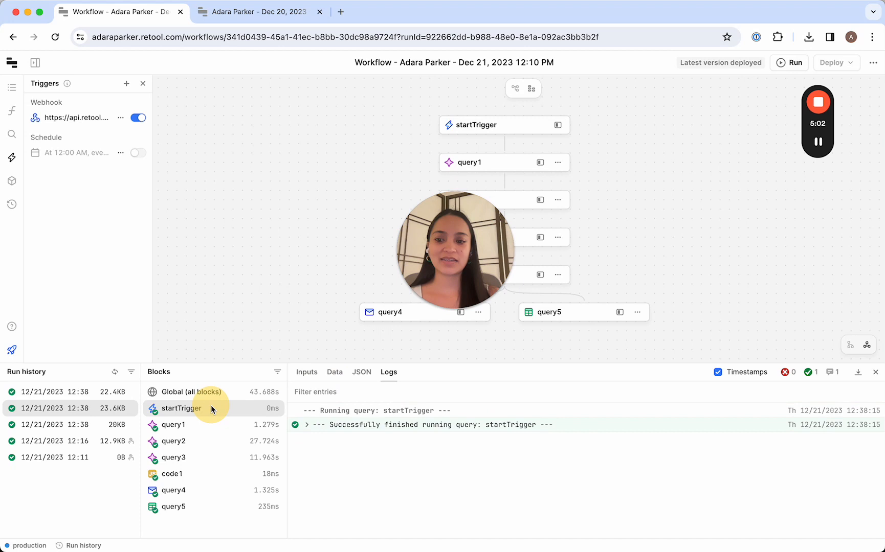
{"action": "left_click", "coordinate": [335, 371]}
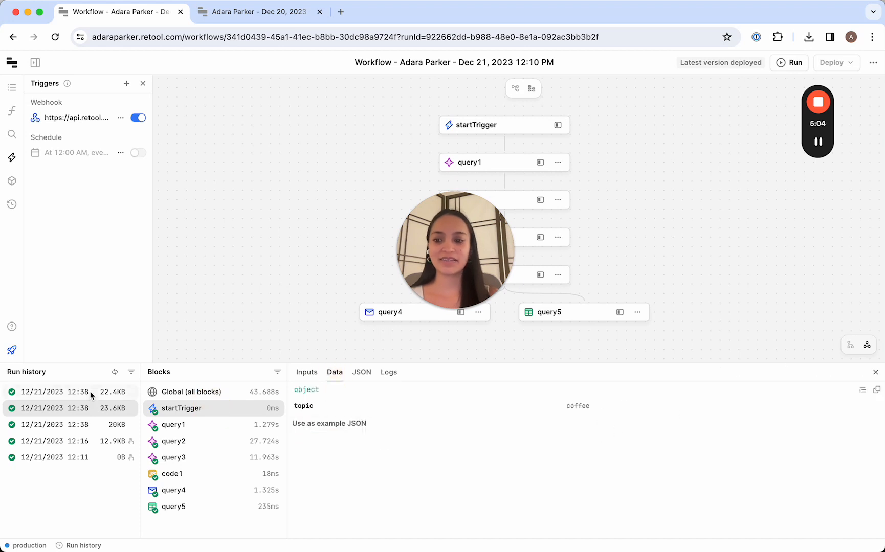
{"action": "left_click", "coordinate": [389, 371]}
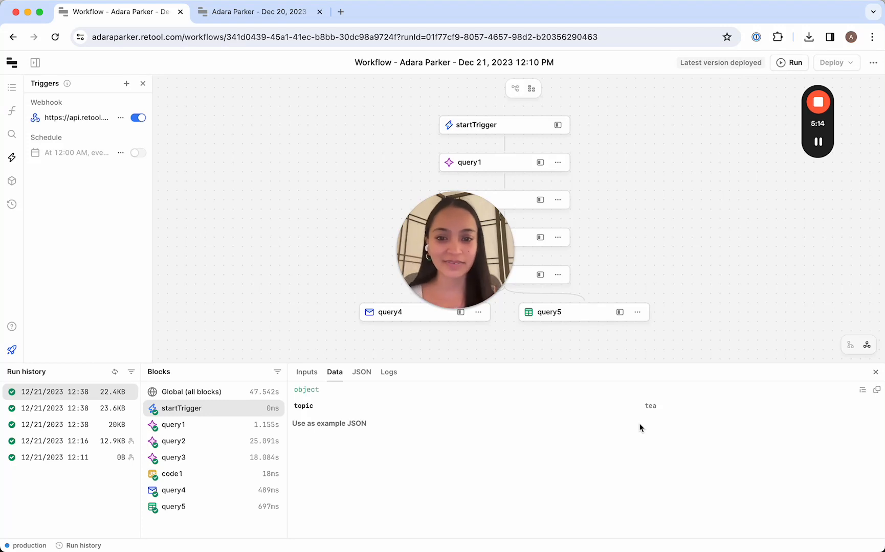
{"action": "left_click", "coordinate": [398, 11]}
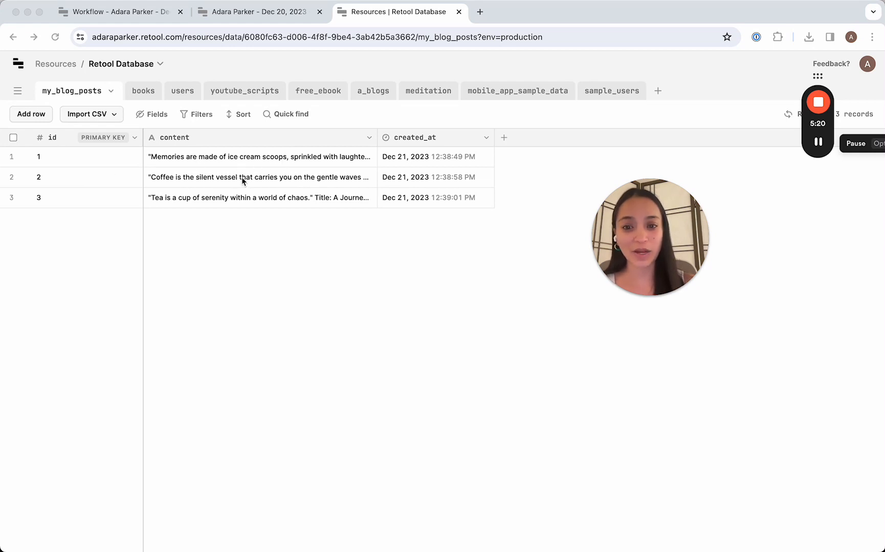
{"action": "mouse_move", "coordinate": [231, 206]}
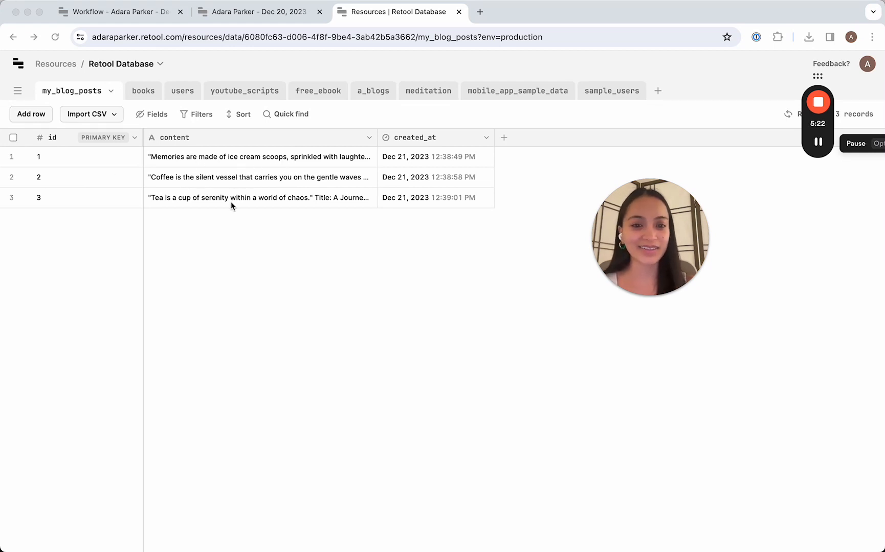
{"action": "mouse_move", "coordinate": [450, 234]}
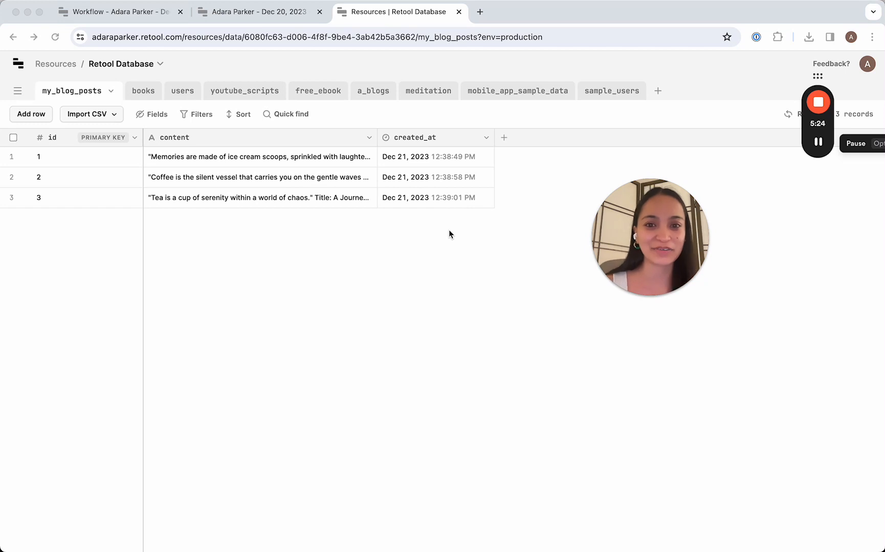